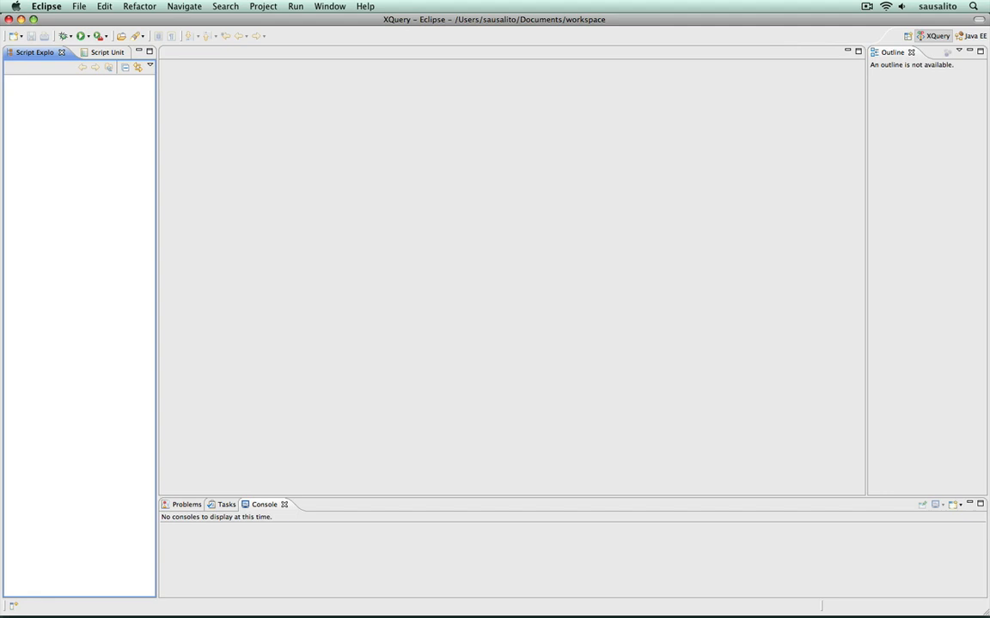
mouse_move(584, 5)
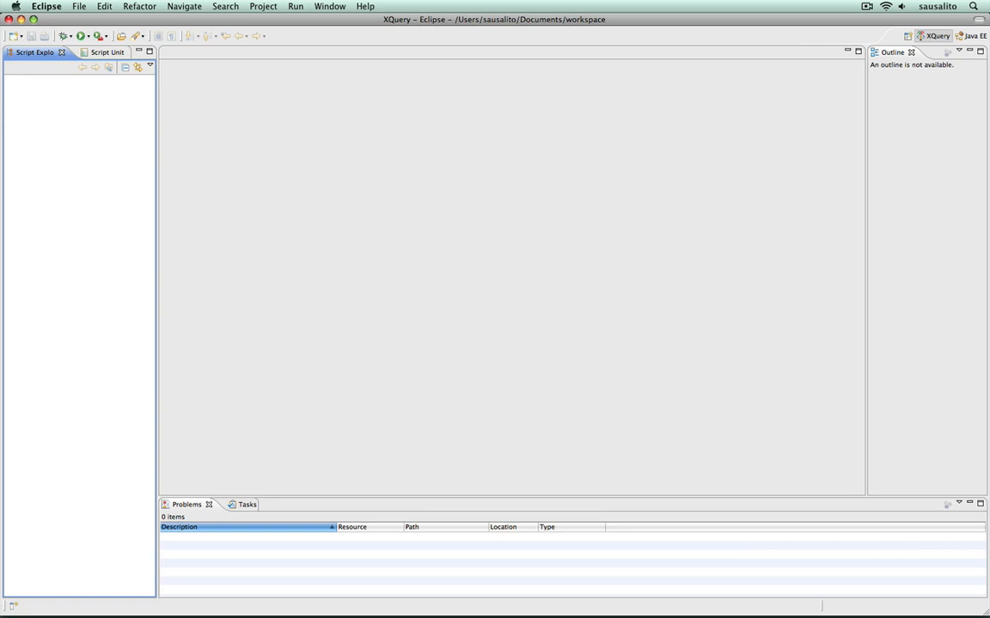
- Start the new project wizard from the File menu and choose Sausalito Project
left_click(79, 7)
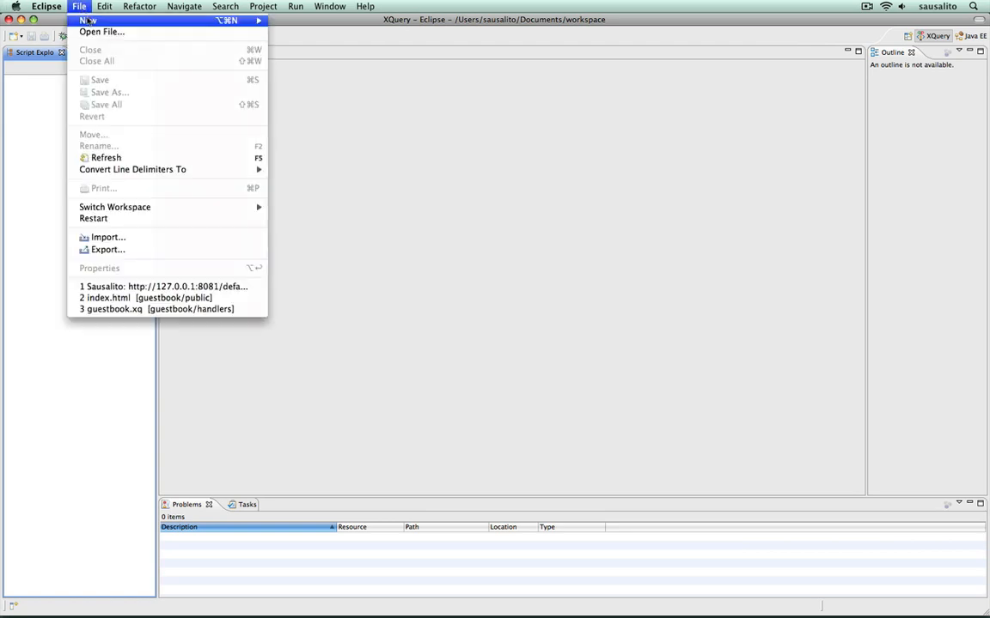
left_click(86, 21)
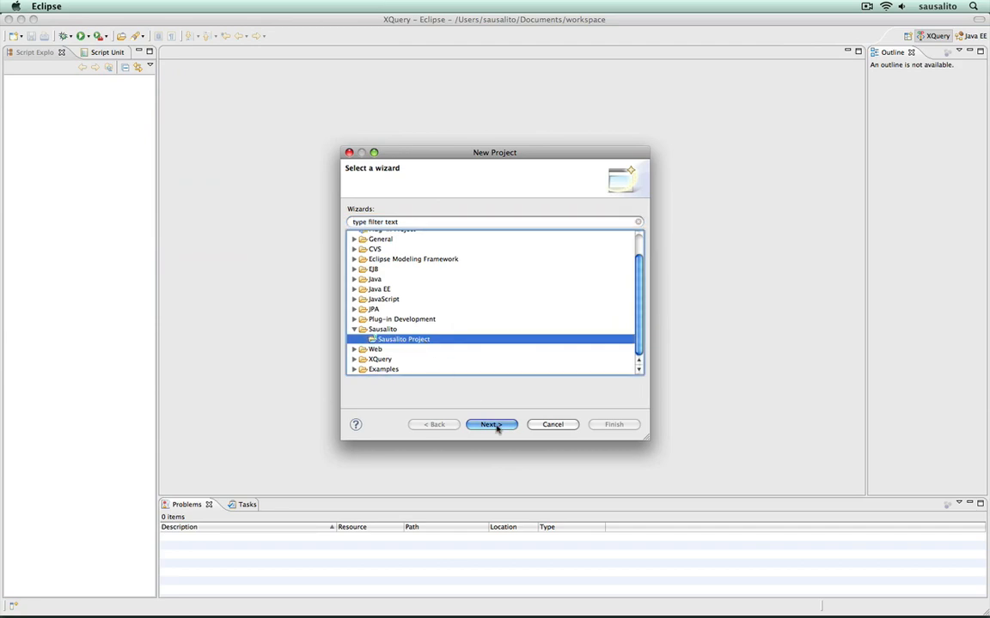
- Proceed to the Sausalito project settings and name the project 'myproject'
left_click(491, 424)
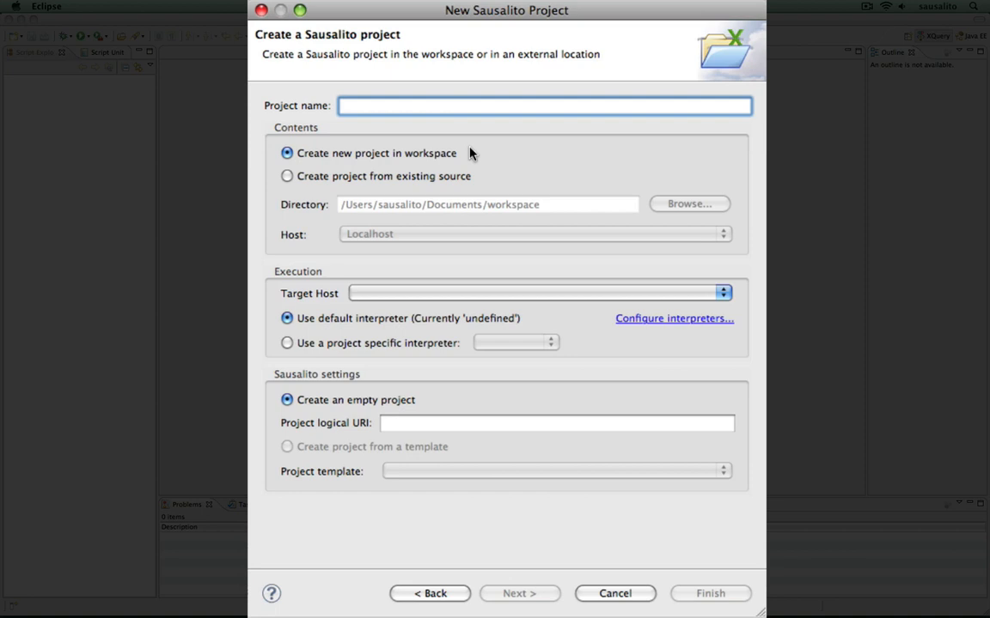
type("myproject")
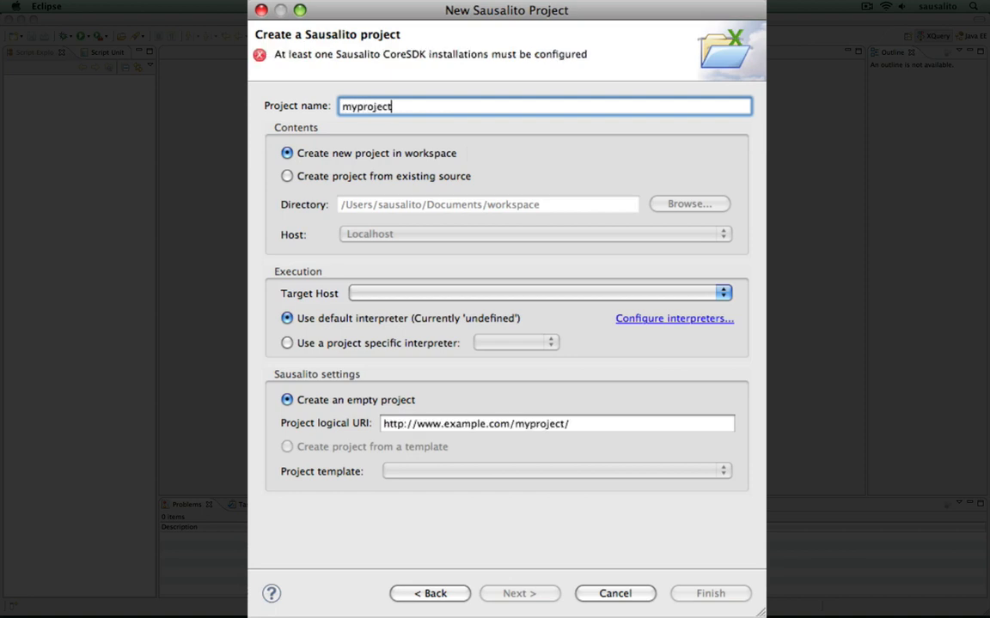
mouse_move(667, 323)
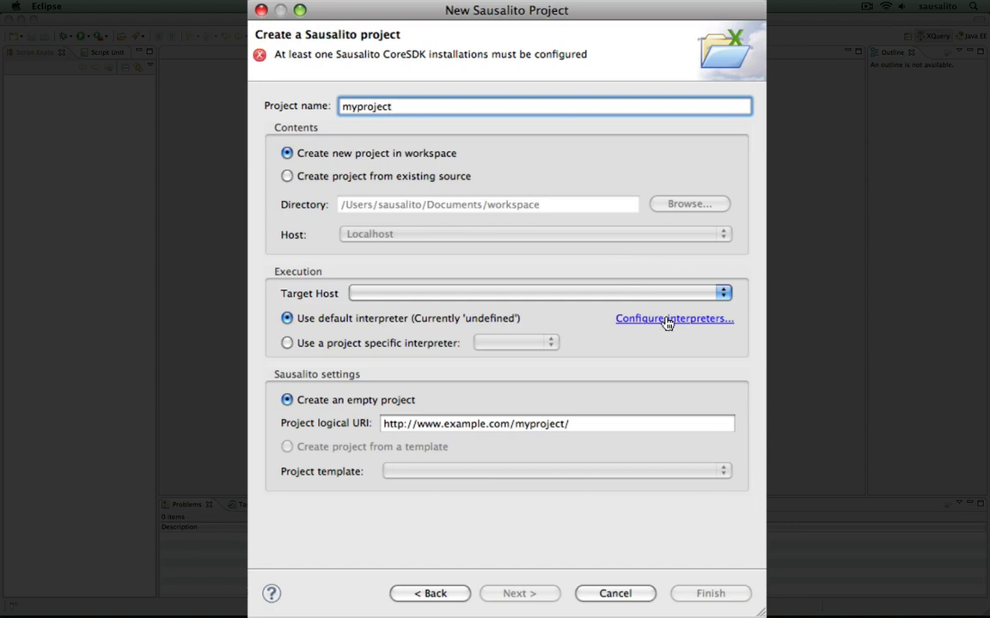
- Add a CoreSDK interpreter pointing to /opt/sausalito-0.9.4_r1/bin/sausalito and confirm it
left_click(673, 318)
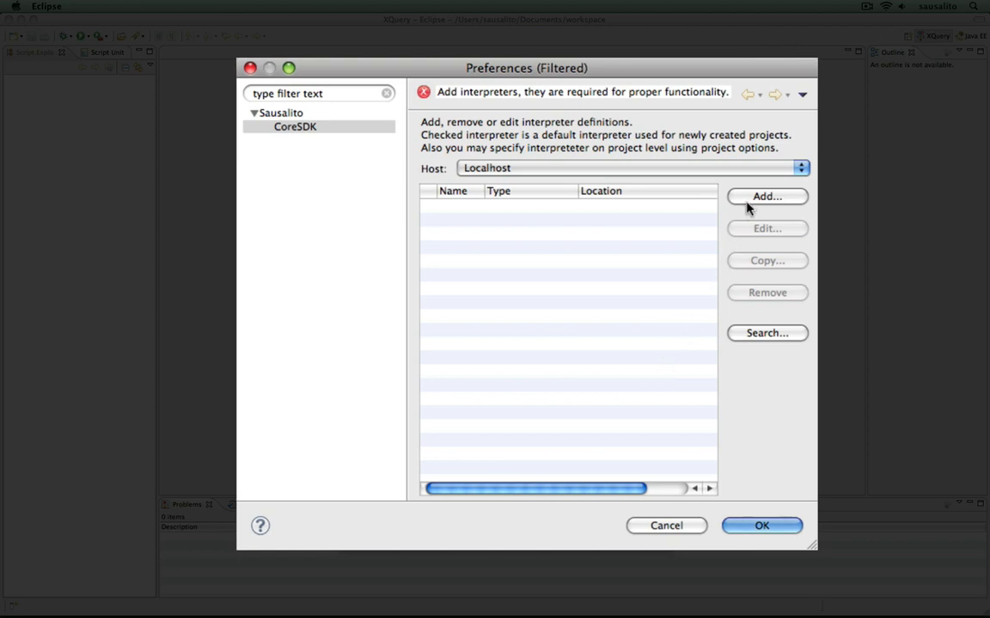
left_click(766, 195)
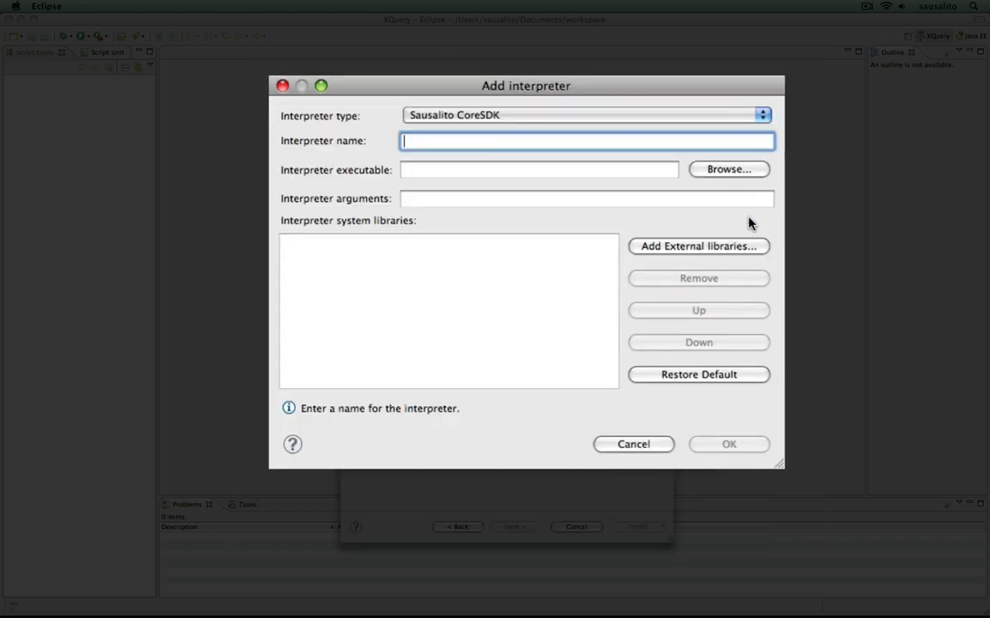
left_click(729, 168)
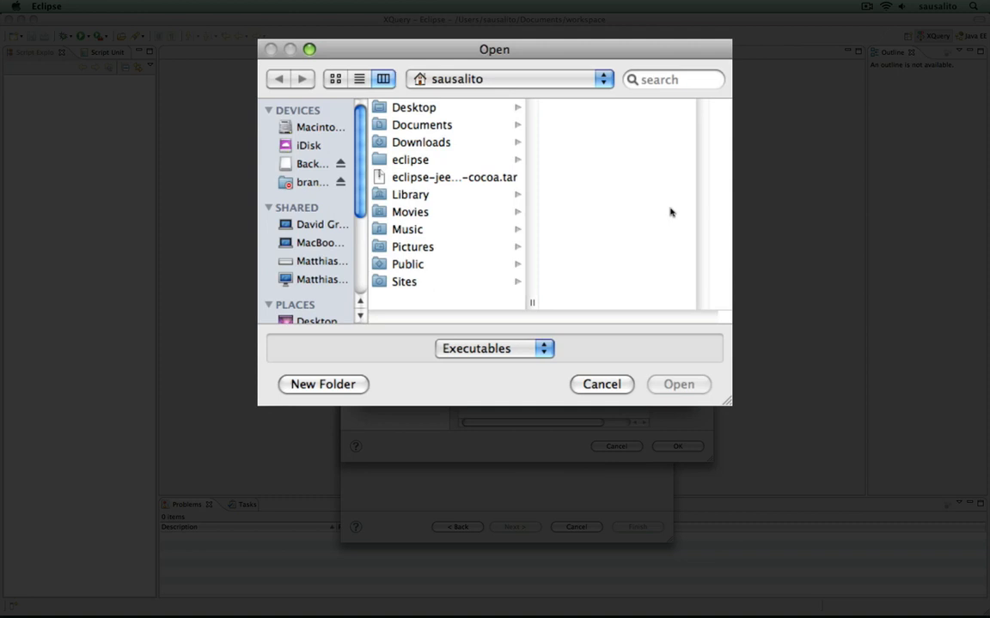
mouse_move(342, 134)
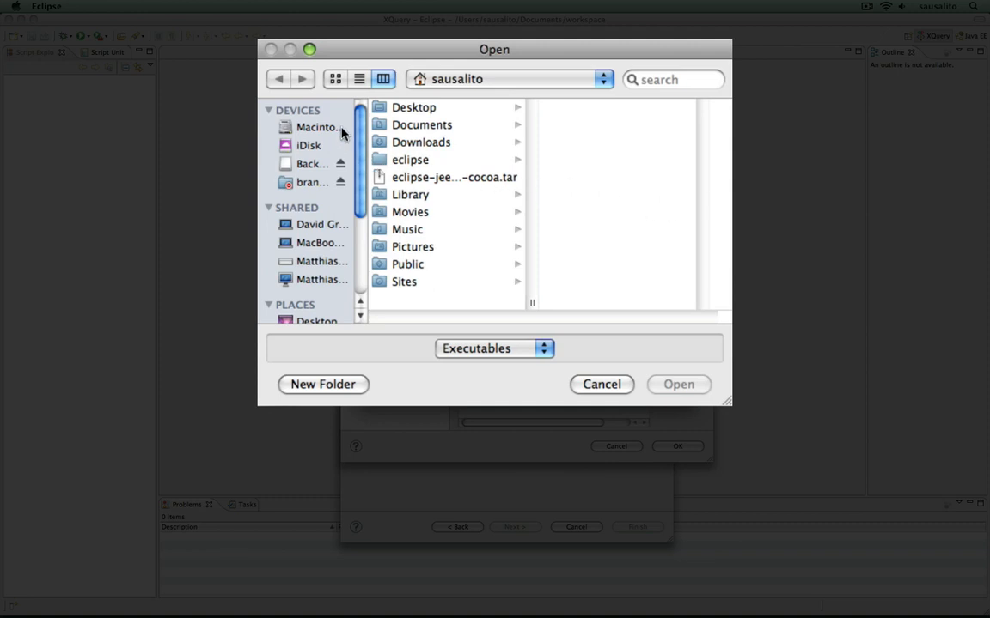
left_click(319, 127)
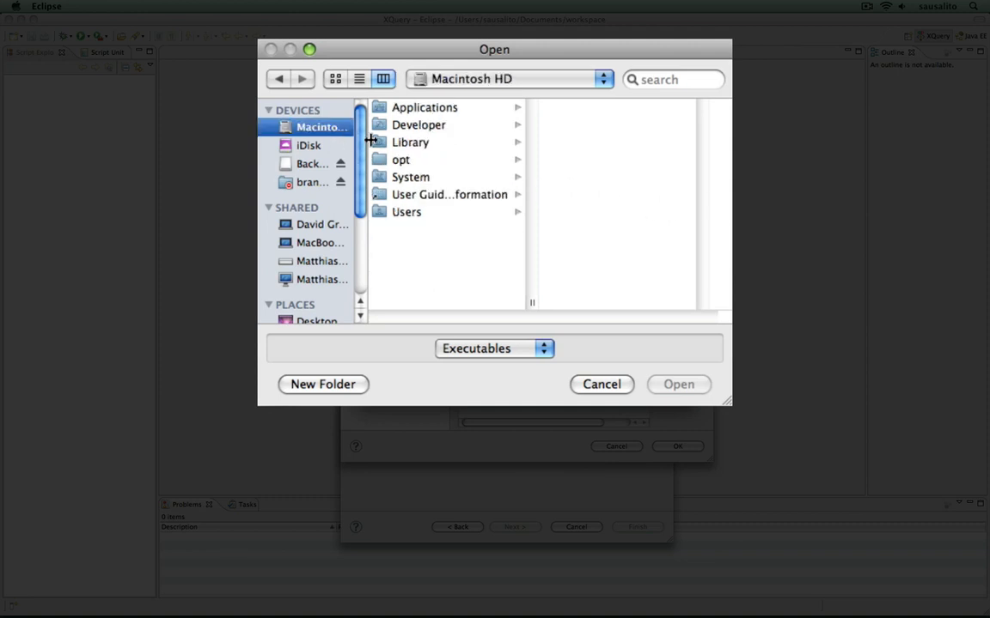
left_click(400, 158)
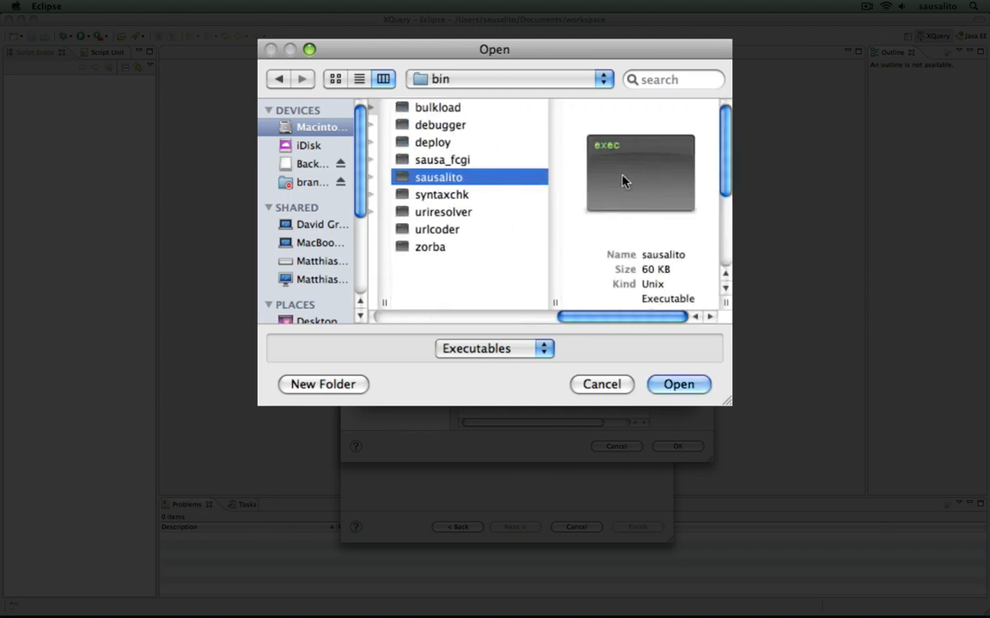
mouse_move(677, 385)
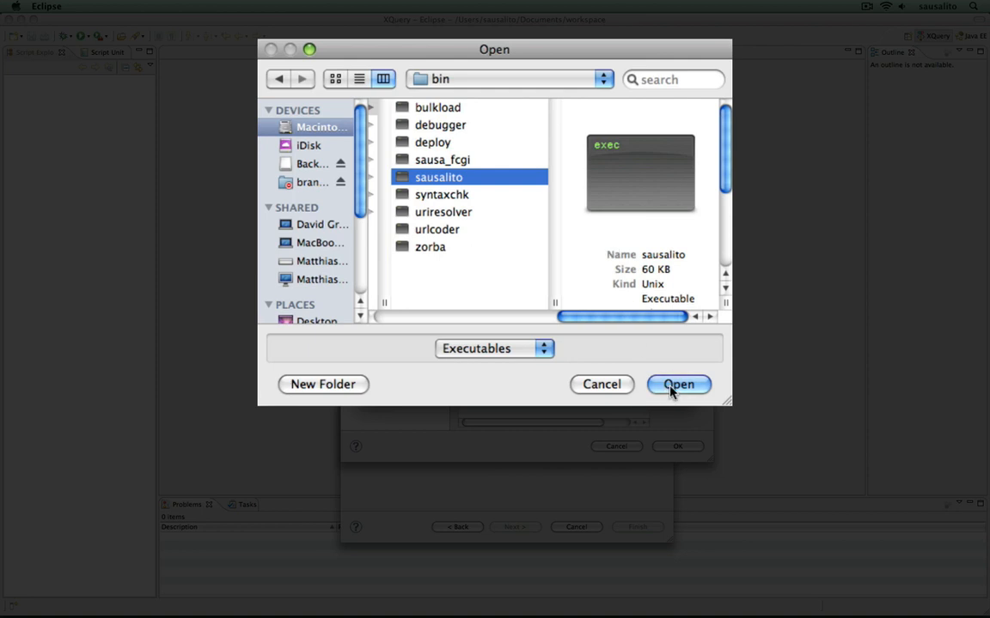
left_click(677, 385)
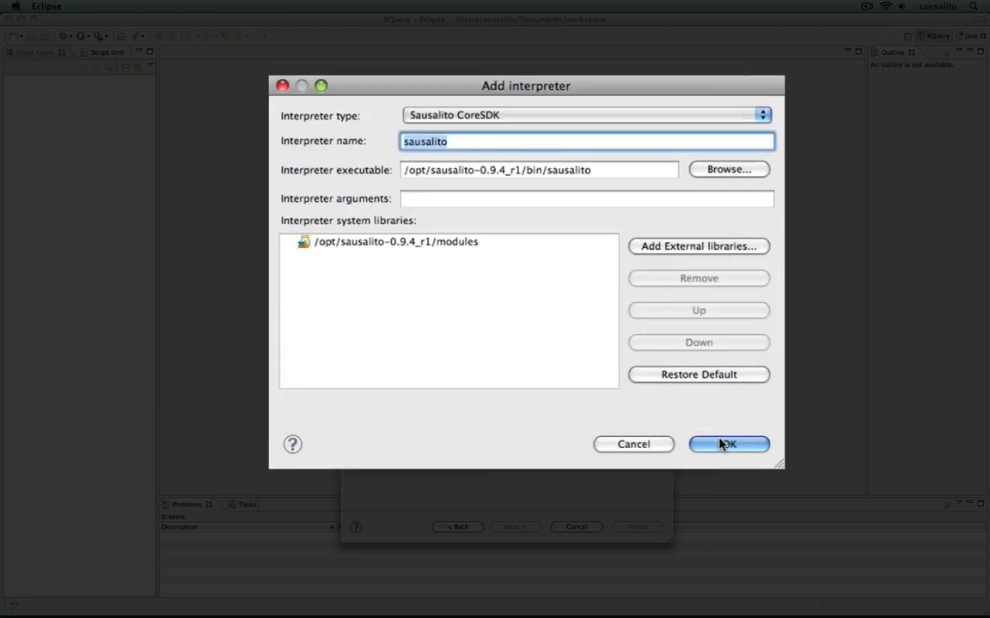
left_click(728, 444)
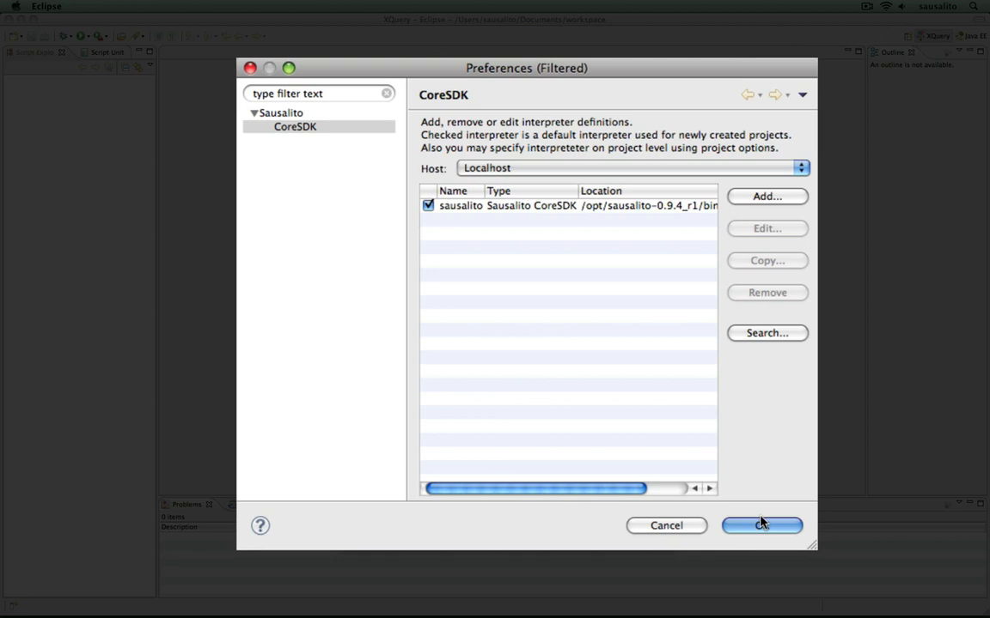
left_click(761, 525)
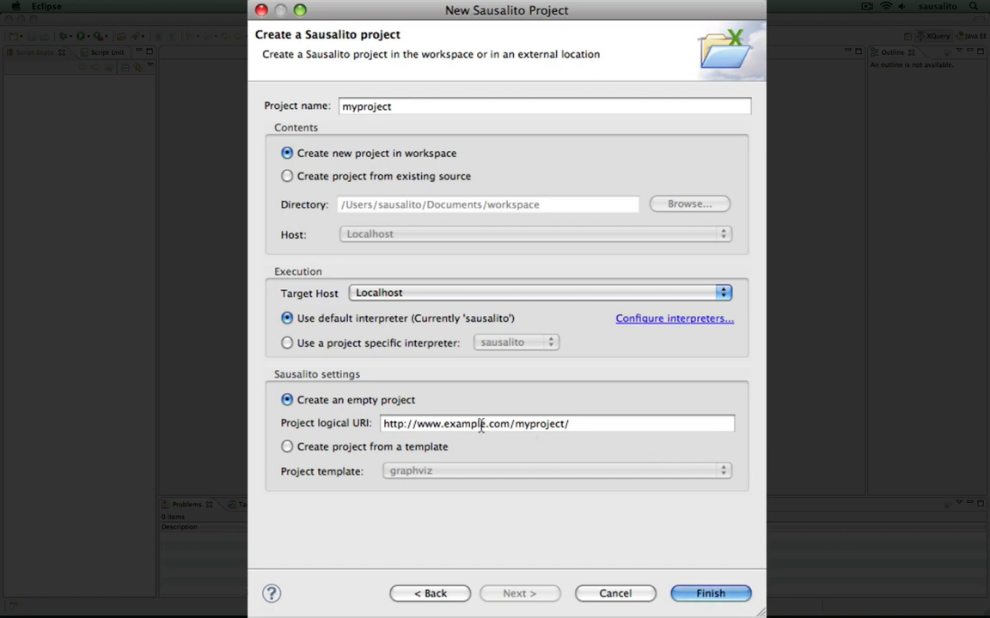
type("28m")
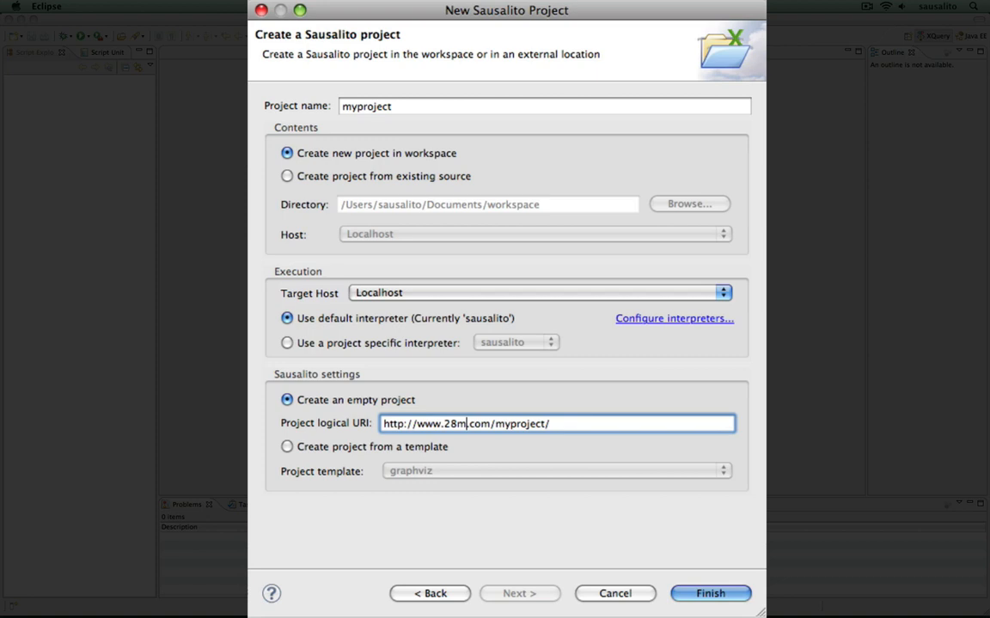
type("sec")
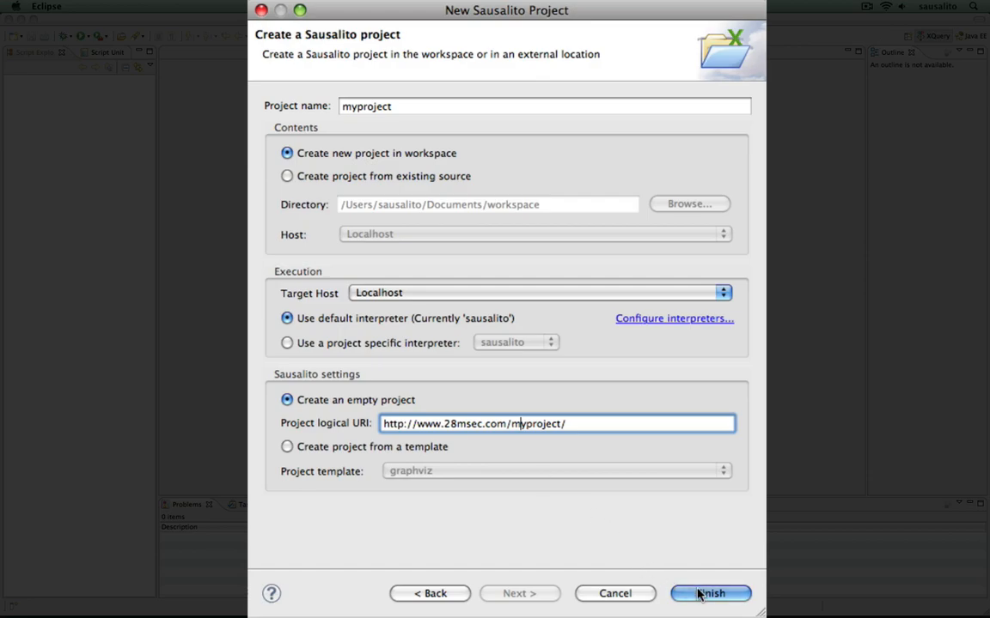
left_click(710, 595)
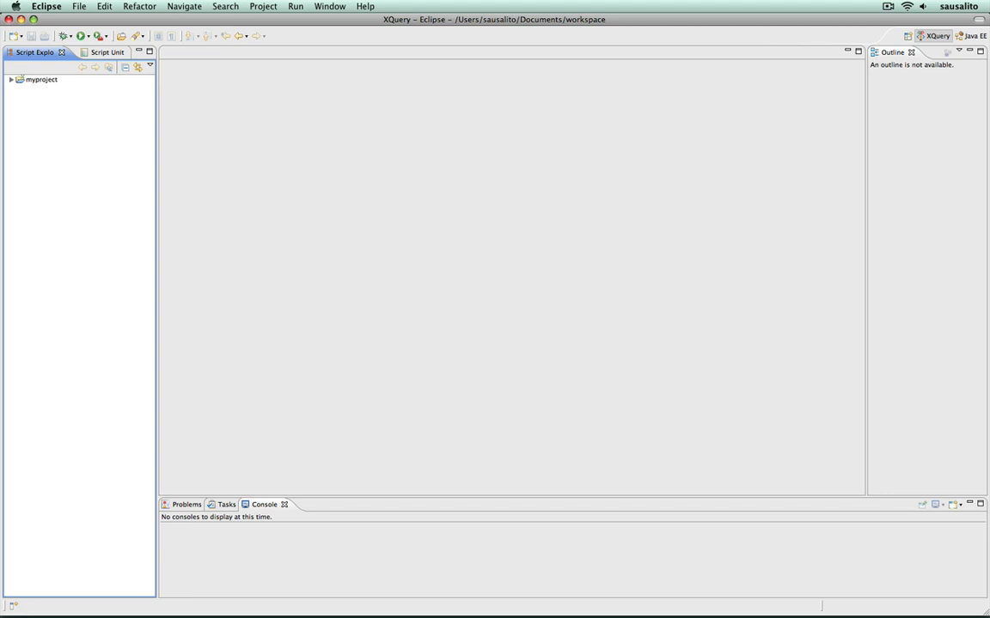
- Expand myproject and its handlers folder and open default.xq in the editor
left_click(12, 79)
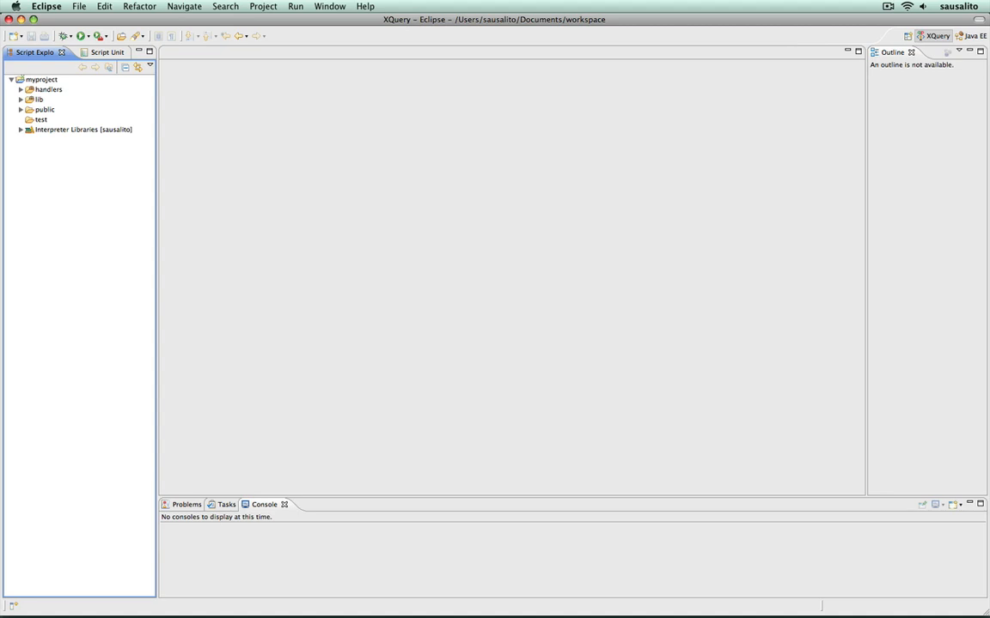
left_click(21, 89)
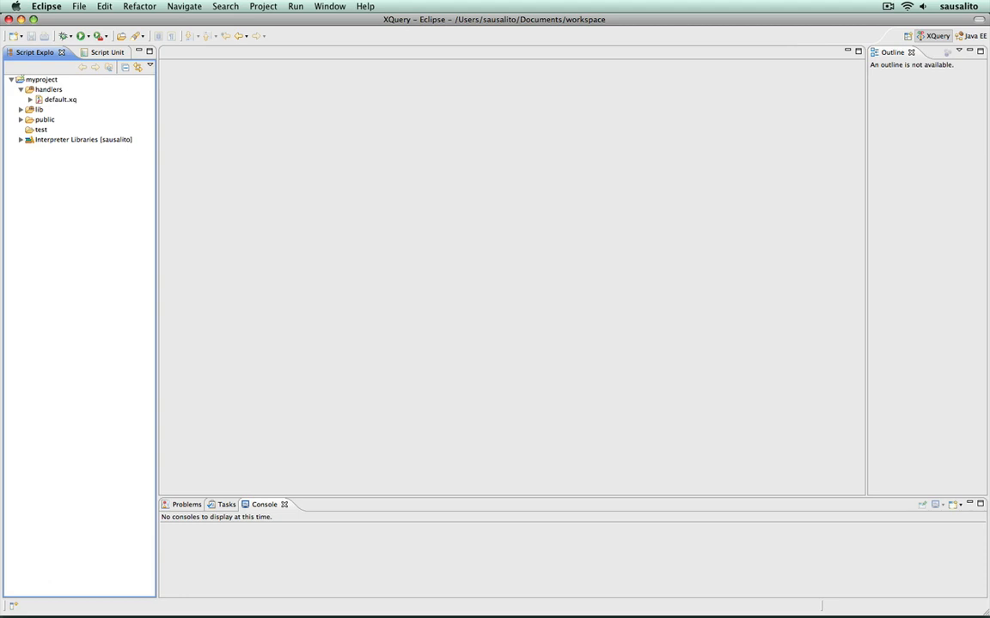
left_click(60, 98)
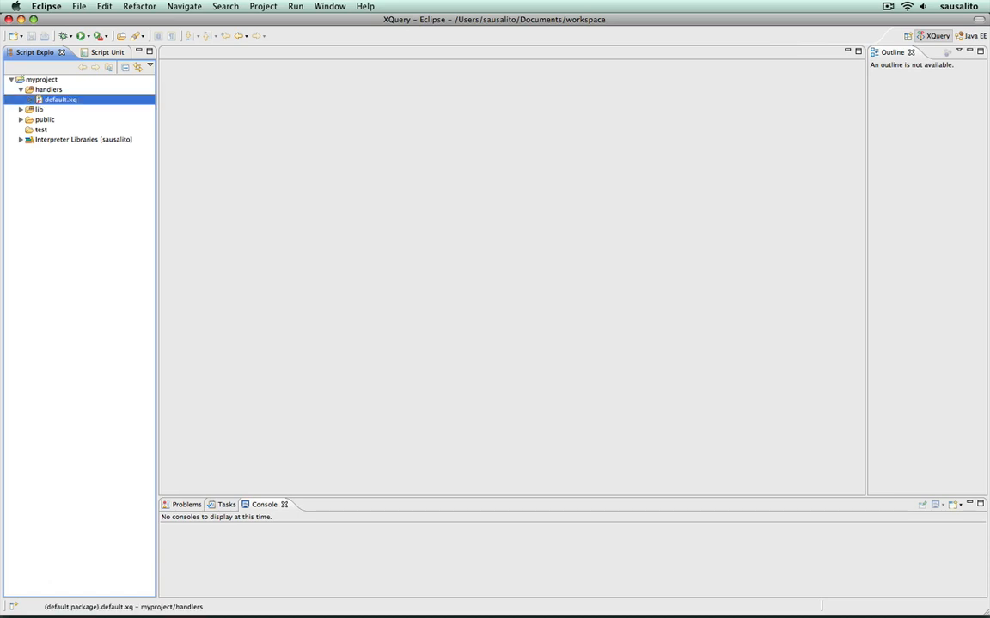
double_click(60, 99)
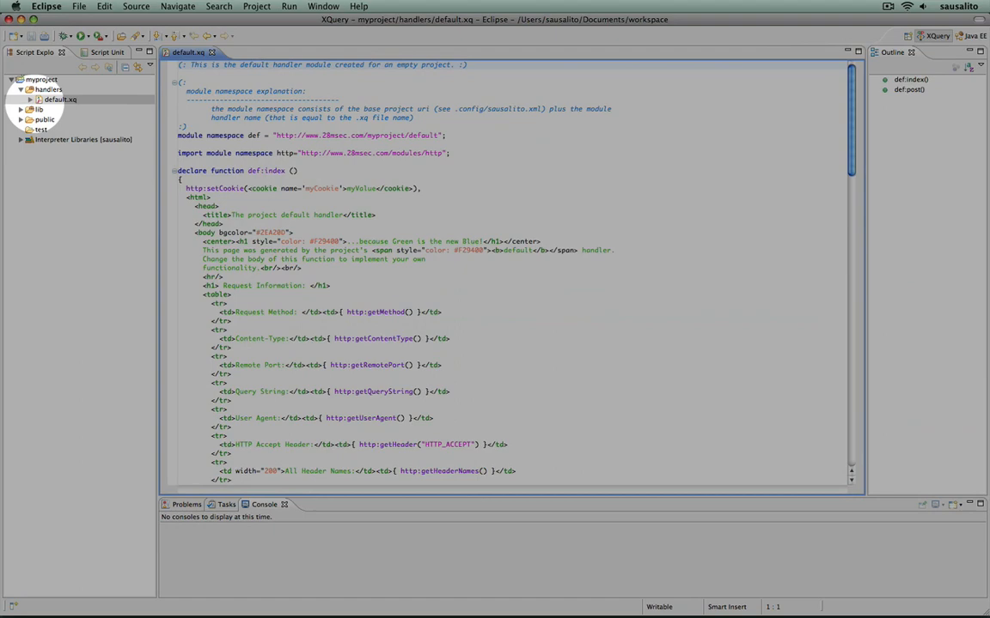
- Expand default.xq to list def:index() and def:post(), then select the lib folder
left_click(31, 100)
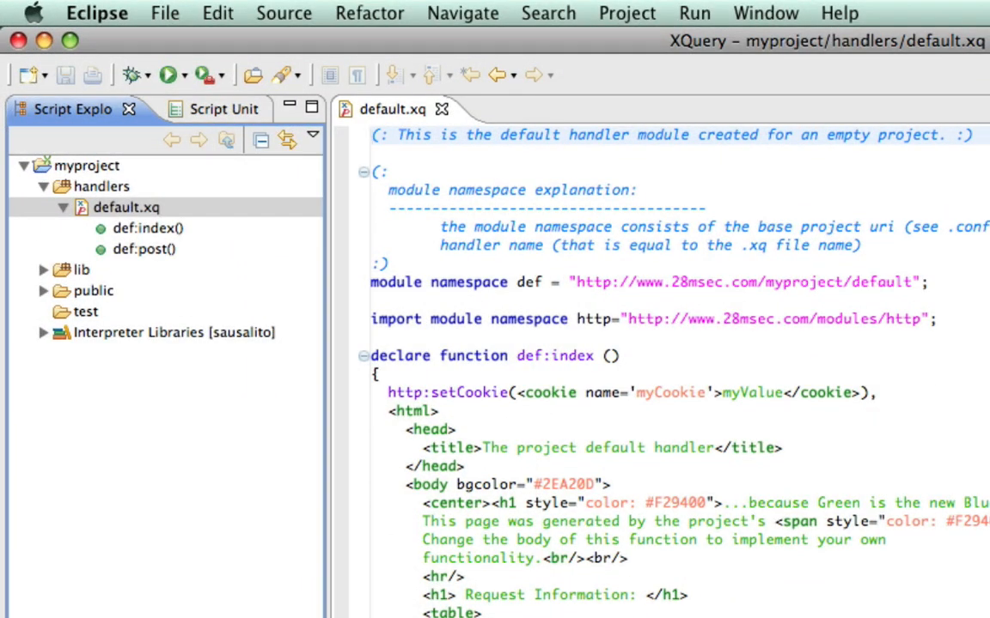
left_click(371, 134)
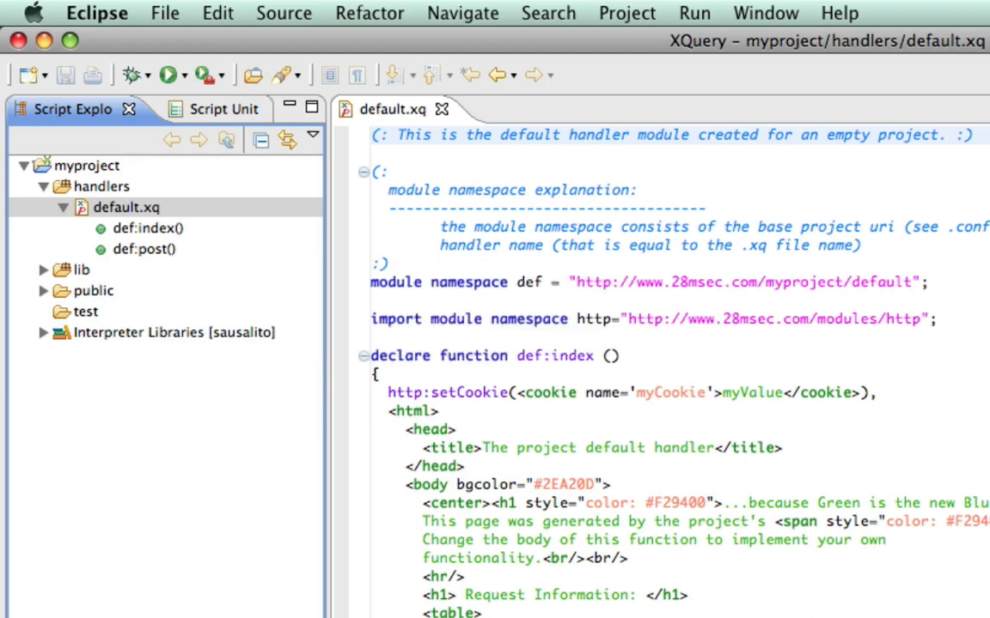
left_click(79, 268)
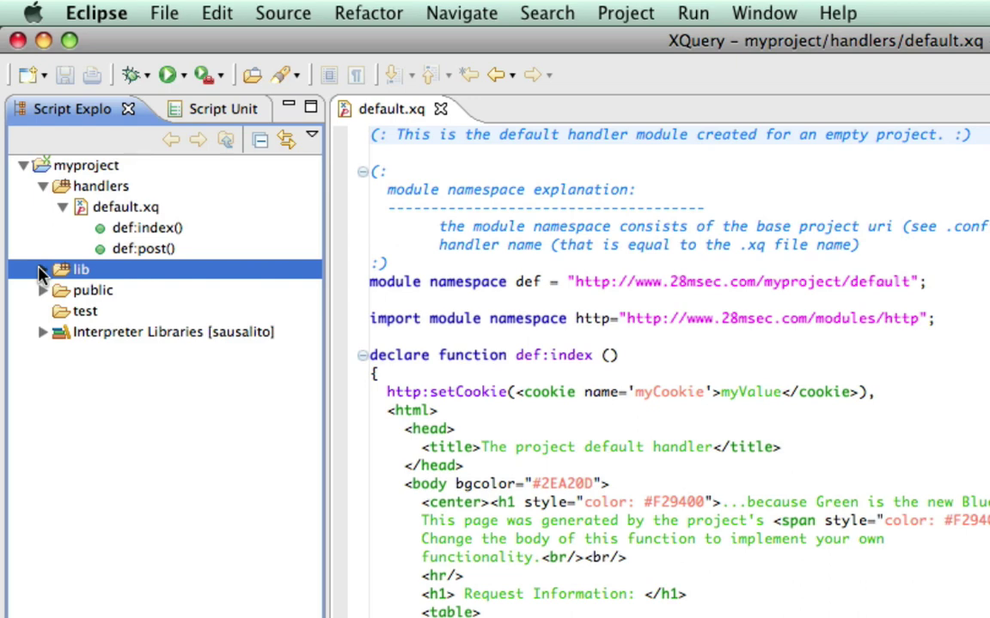
left_click(45, 268)
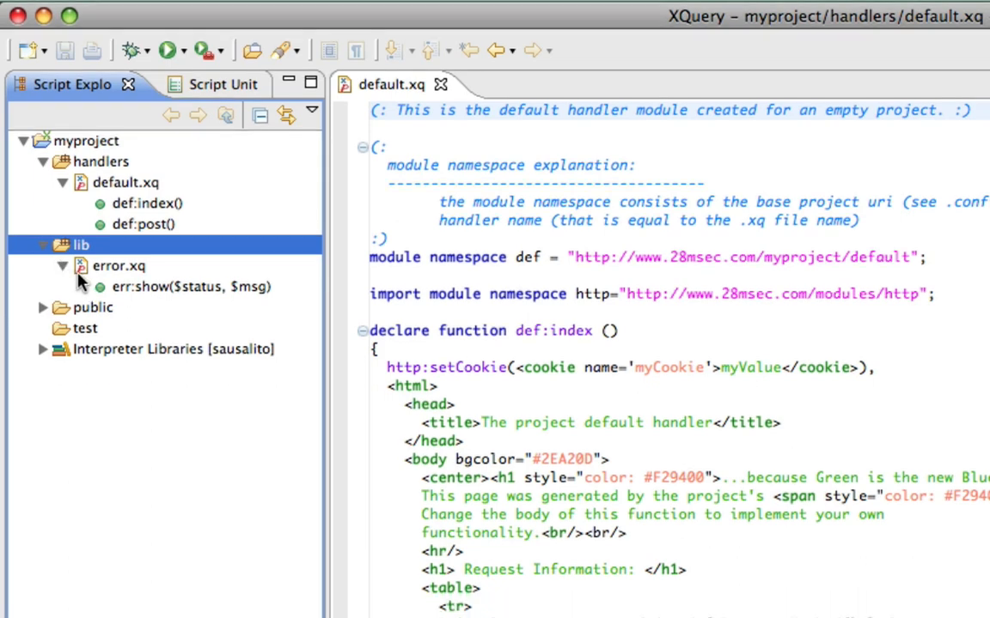
mouse_move(45, 313)
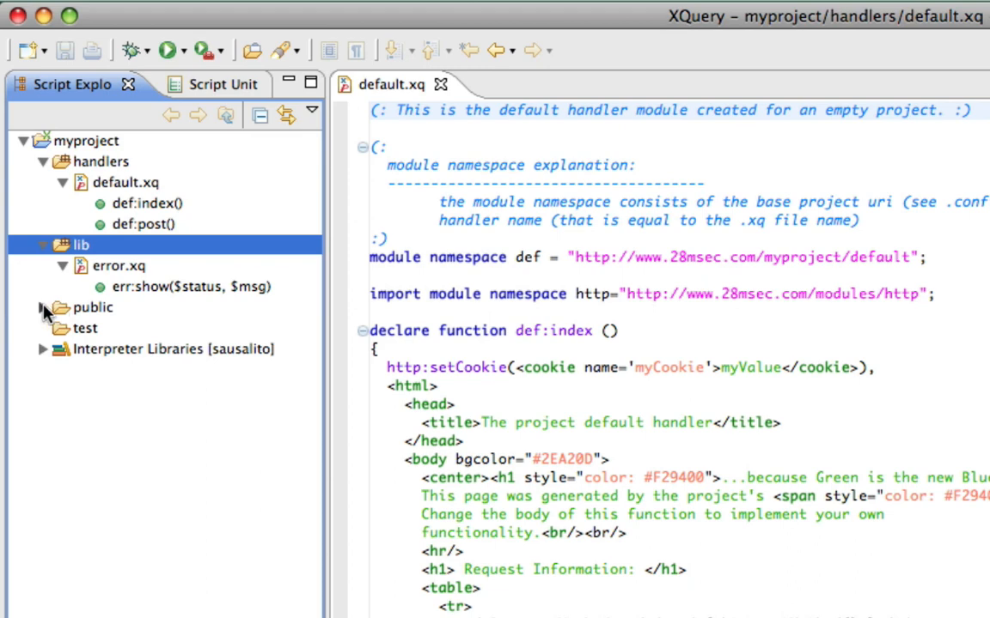
left_click(44, 308)
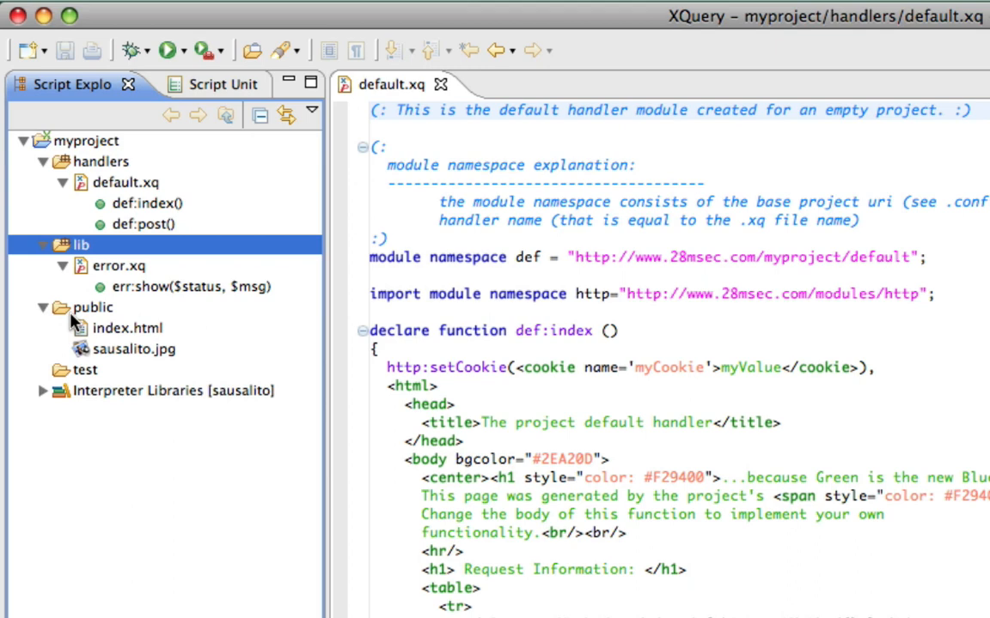
mouse_move(92, 335)
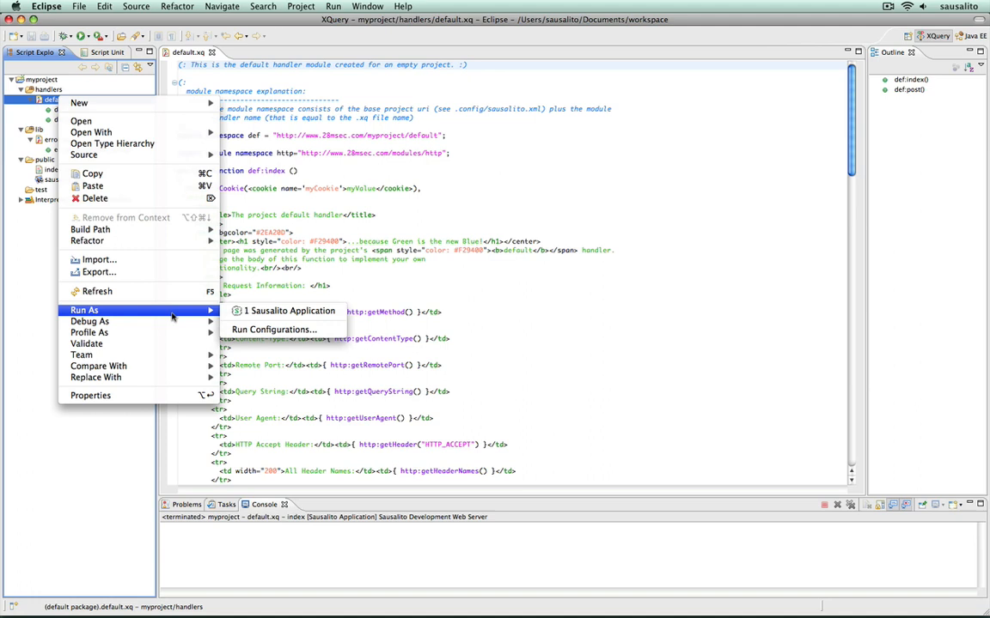
- Run default.xq as a Sausalito Application, launching the local web server on 127.0.0.1:8080 in background
left_click(289, 311)
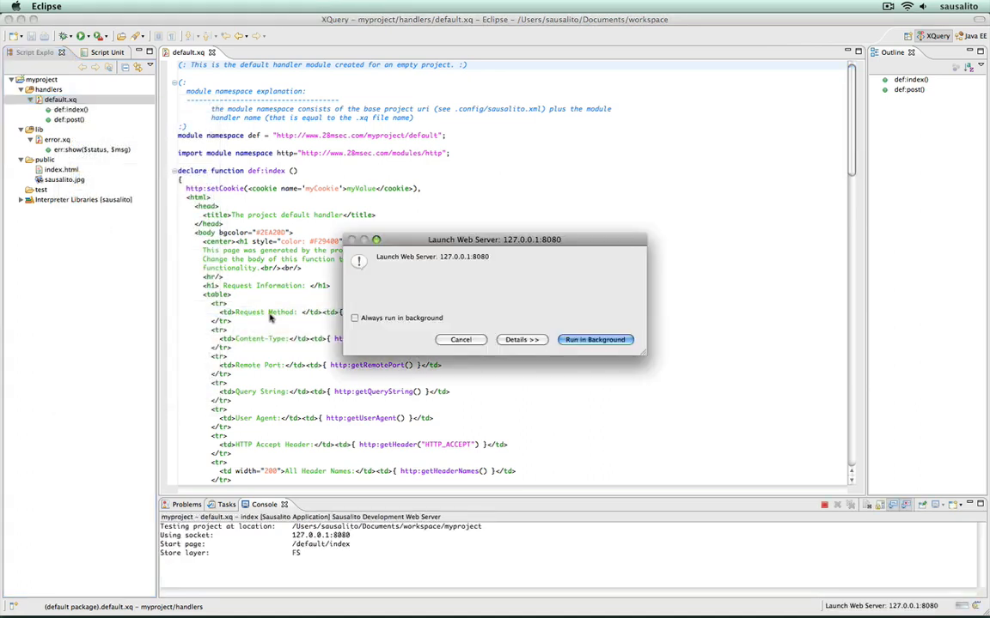
left_click(595, 340)
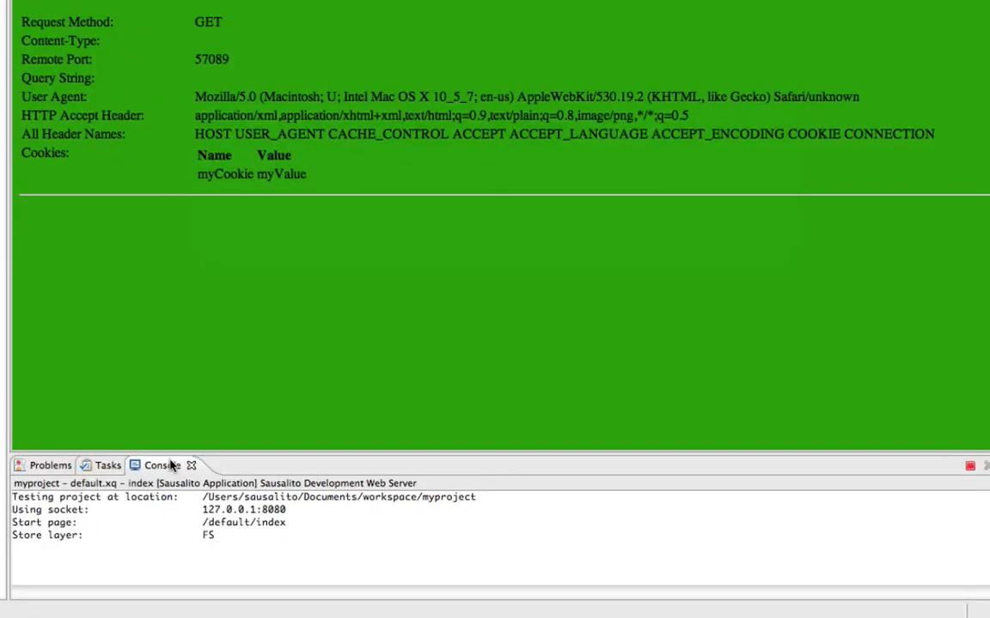
mouse_move(238, 502)
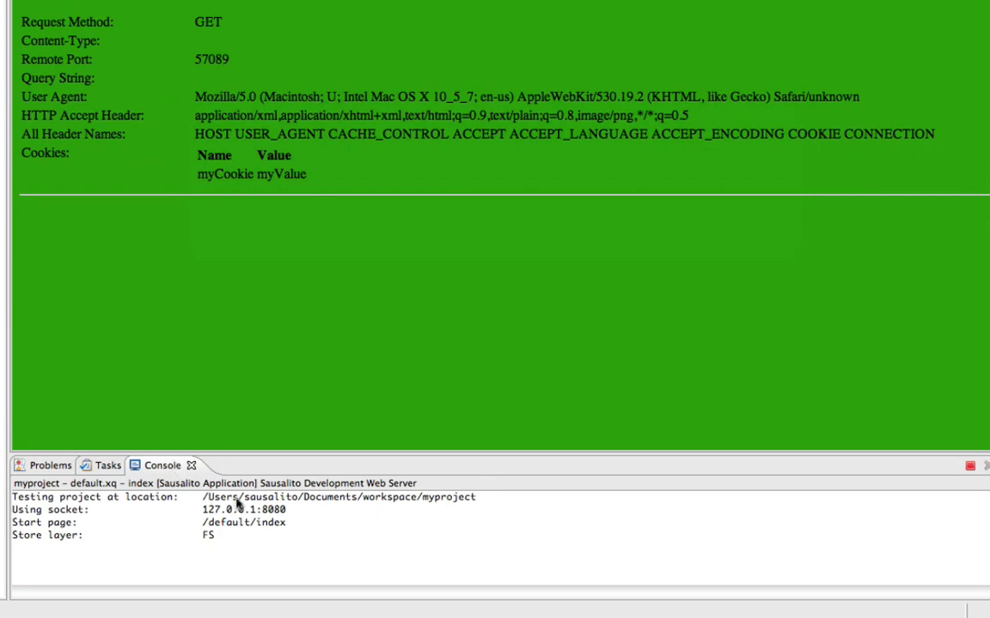
mouse_move(271, 514)
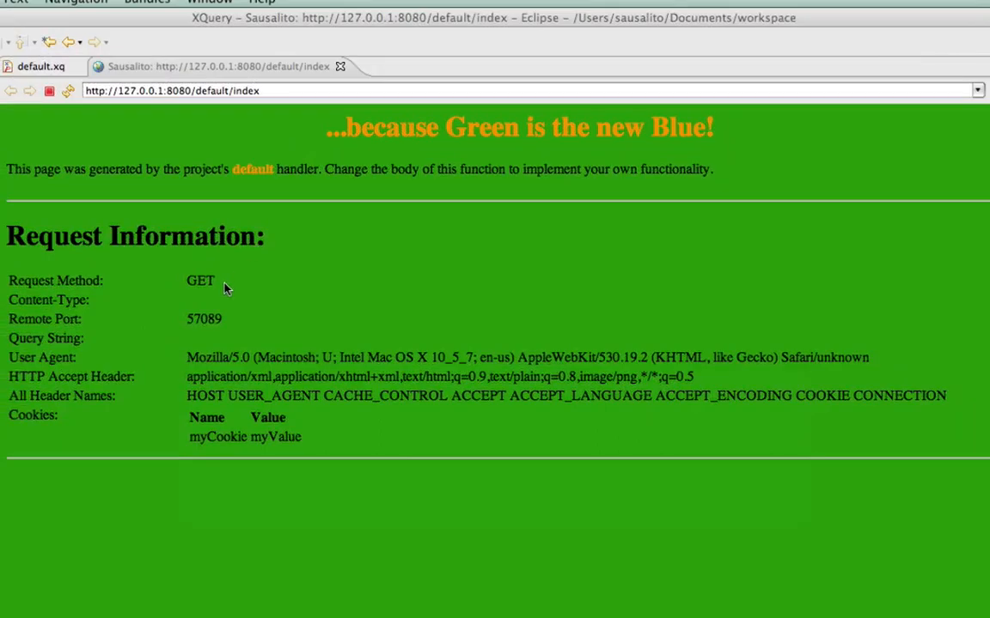
mouse_move(213, 457)
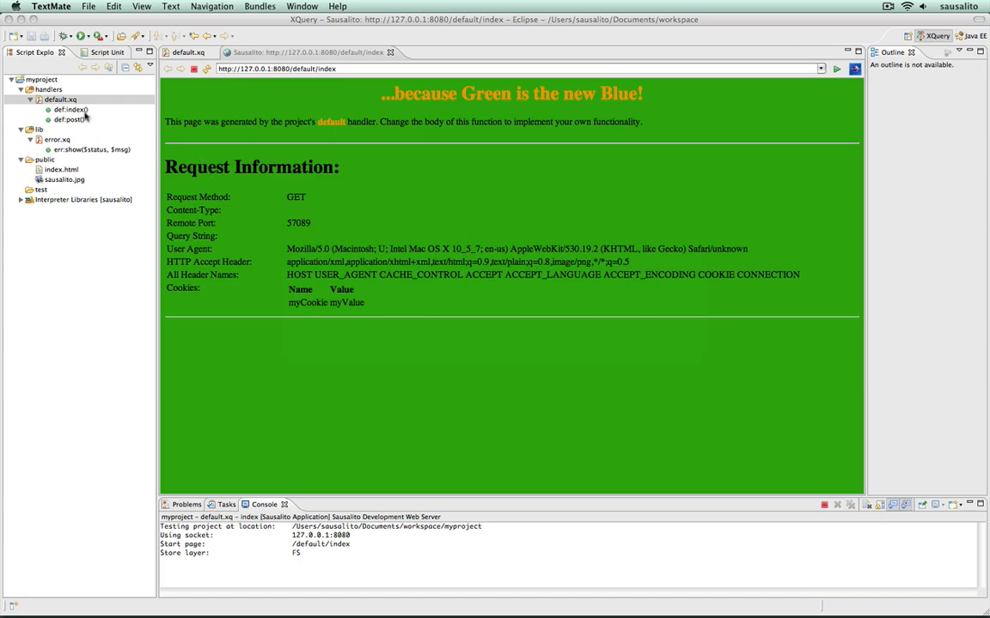
- Reopen the default.xq handler code in the editor
double_click(69, 110)
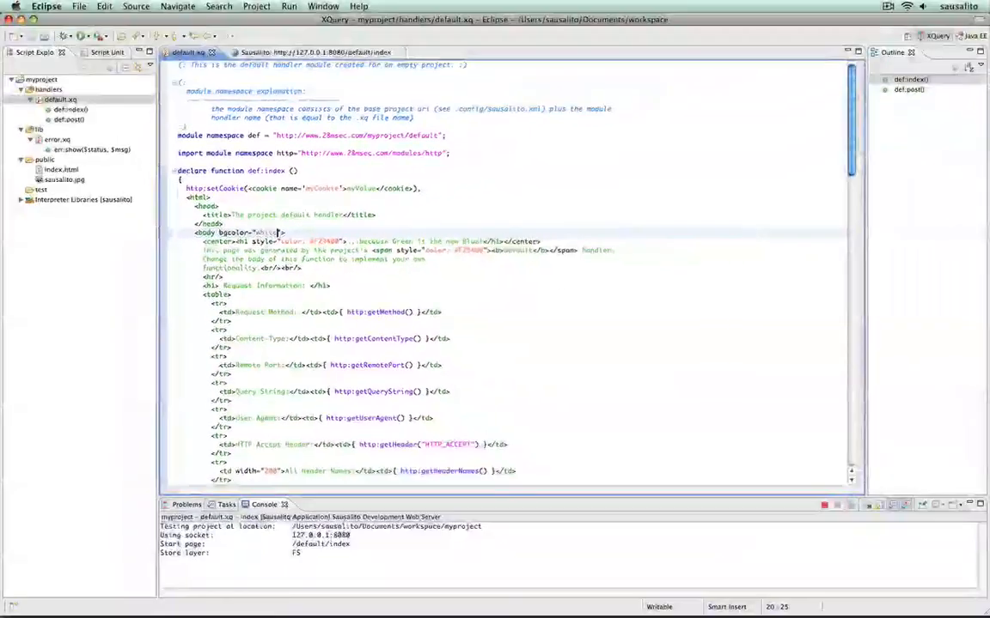
left_click(309, 52)
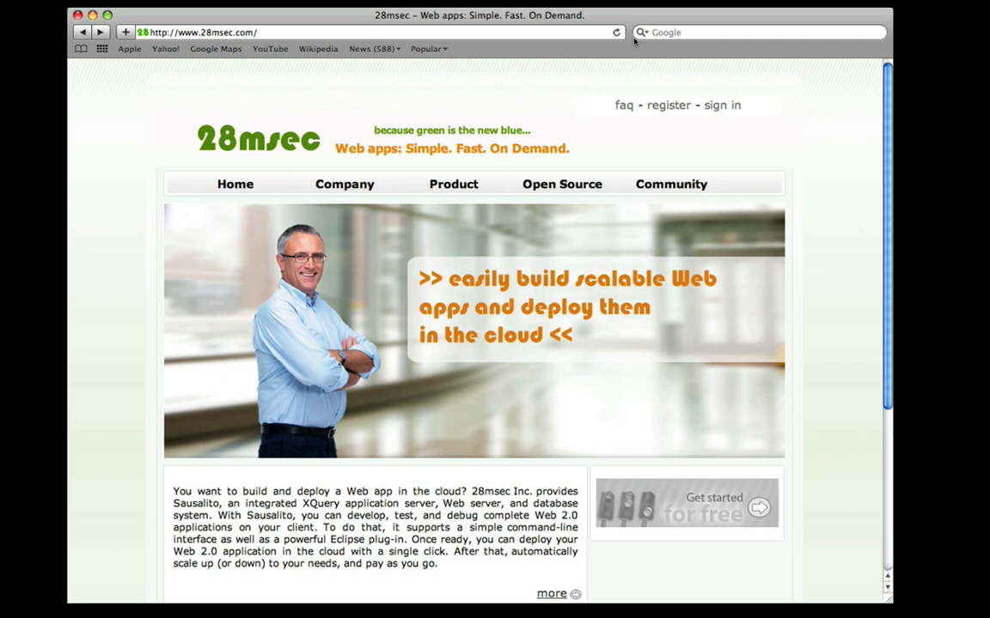
mouse_move(663, 25)
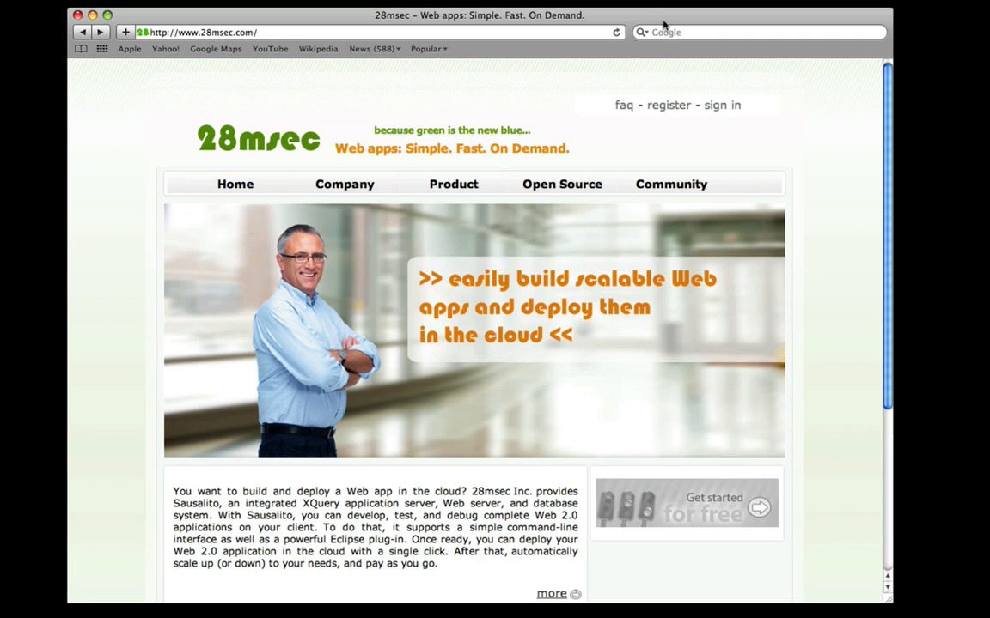
mouse_move(668, 105)
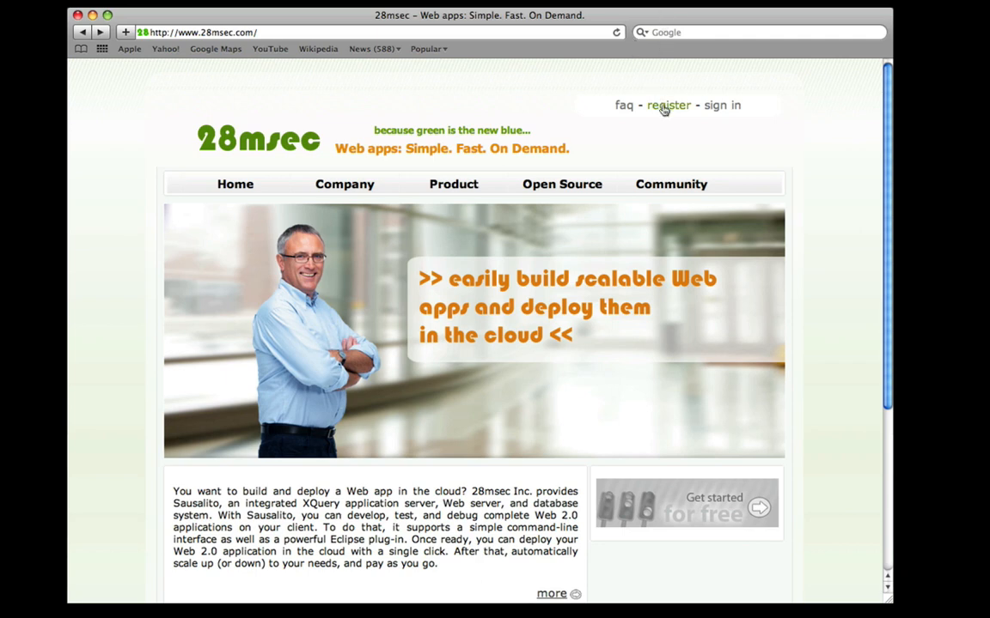
mouse_move(668, 105)
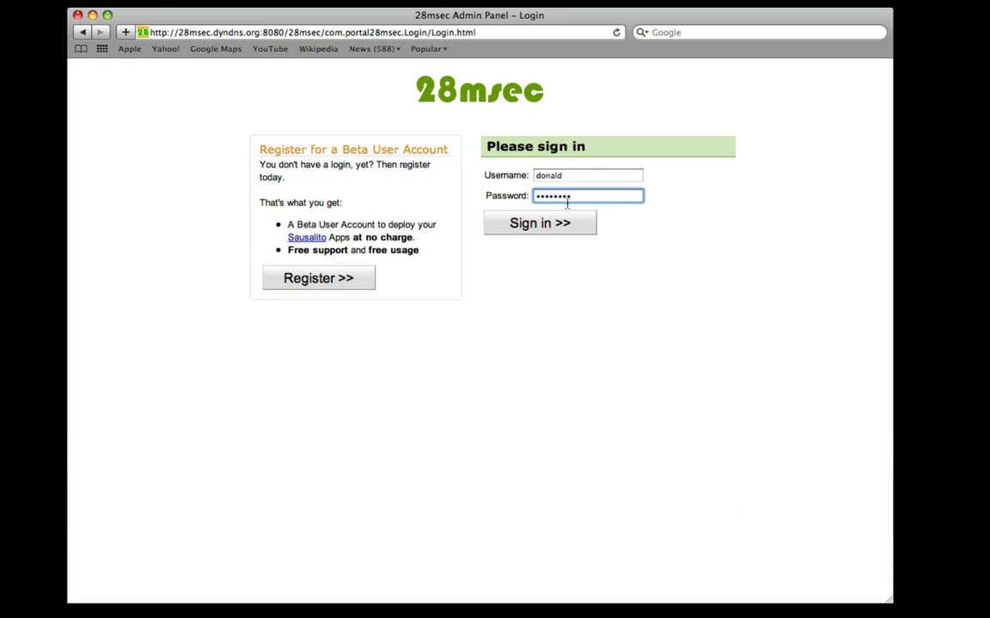
- Sign in to the 28msec portal to reach the account summary of existing applications
left_click(539, 224)
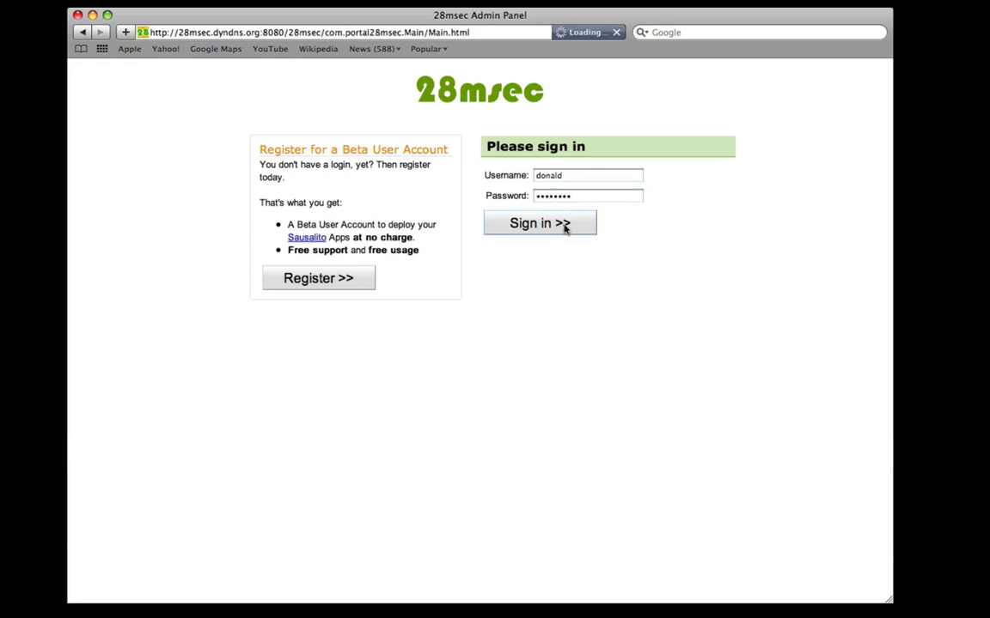
left_click(540, 223)
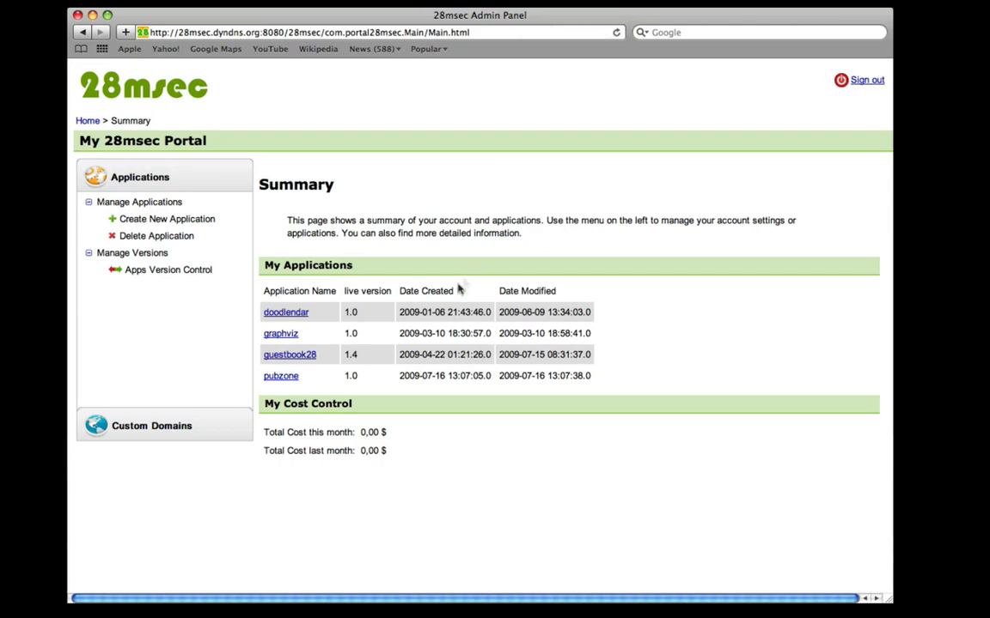
mouse_move(388, 335)
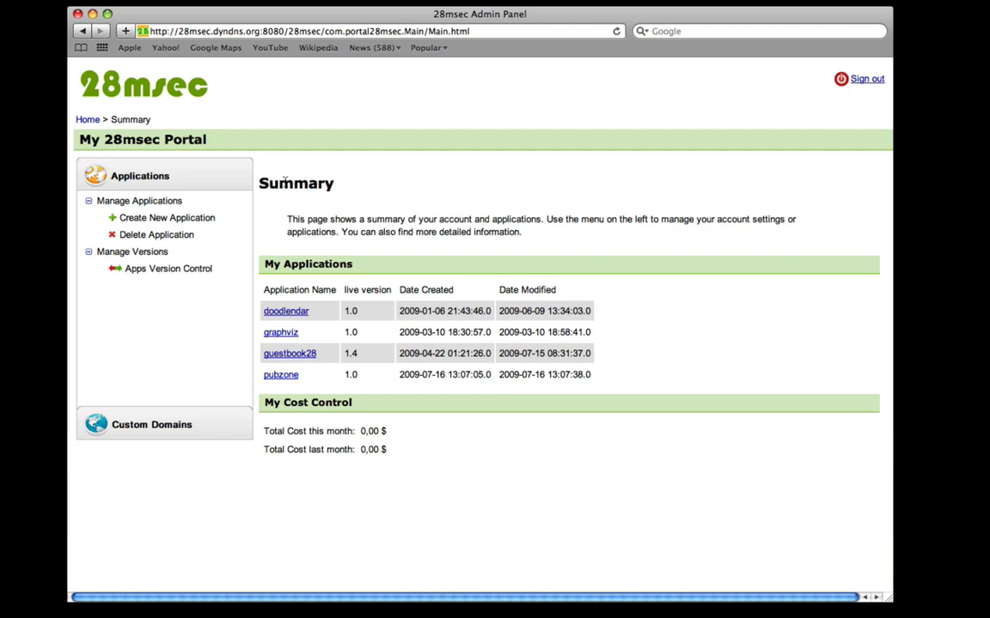
- Create a new 28msec application named 'myproject'
left_click(167, 216)
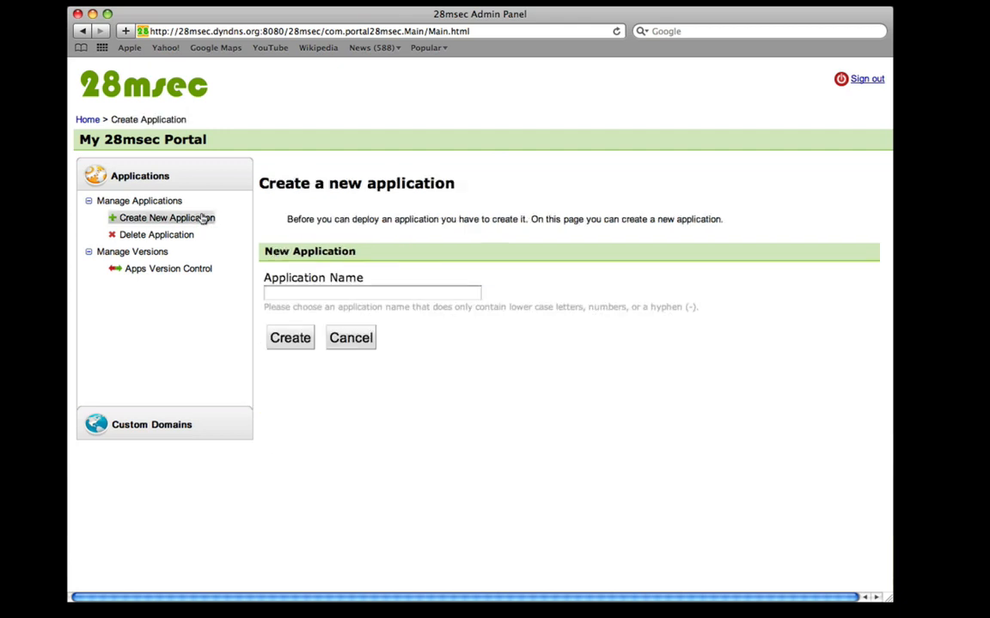
type("m")
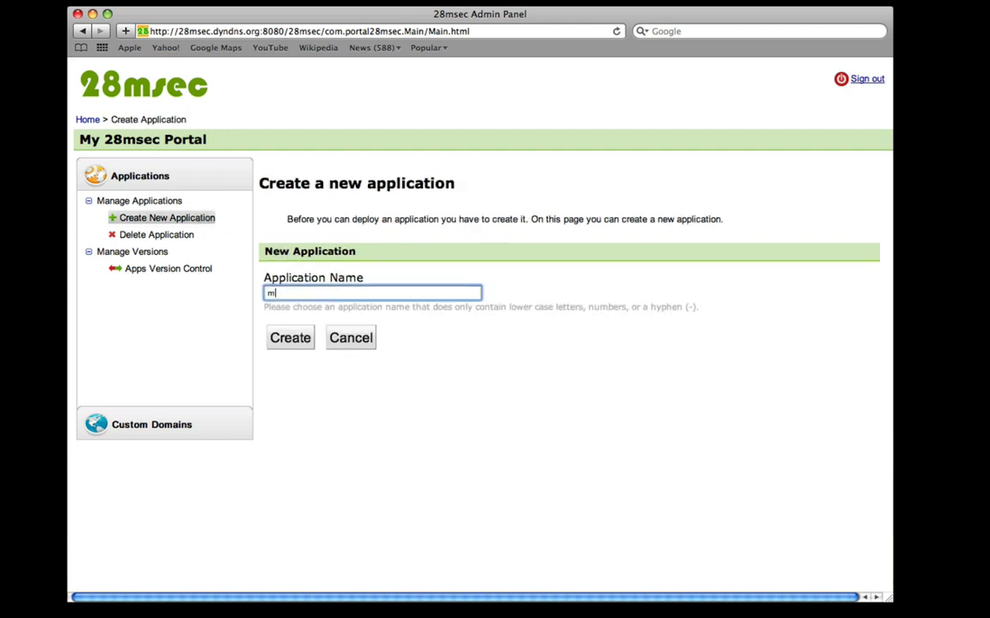
type("yproject")
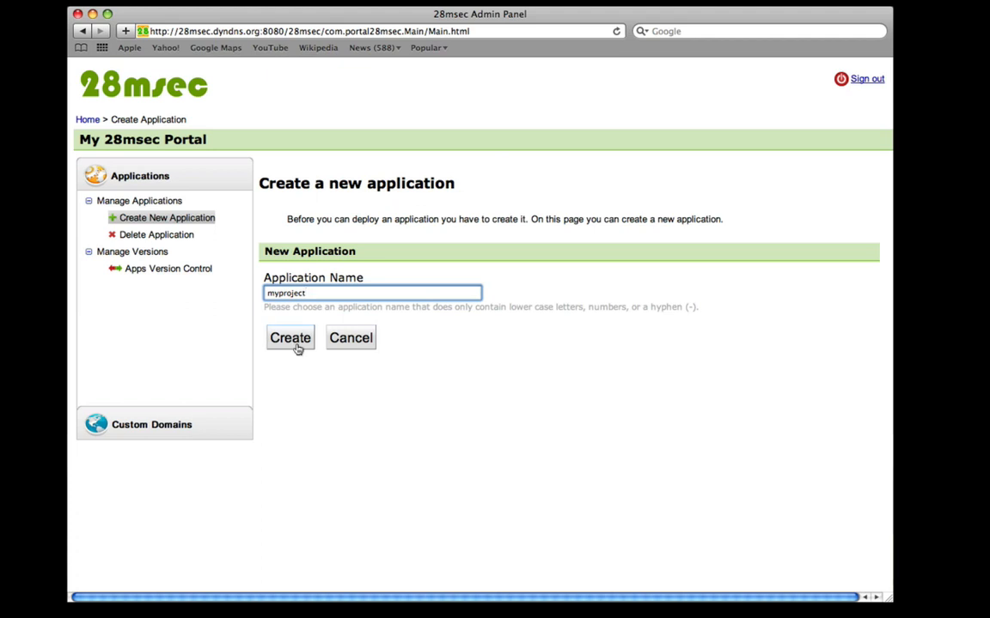
left_click(289, 336)
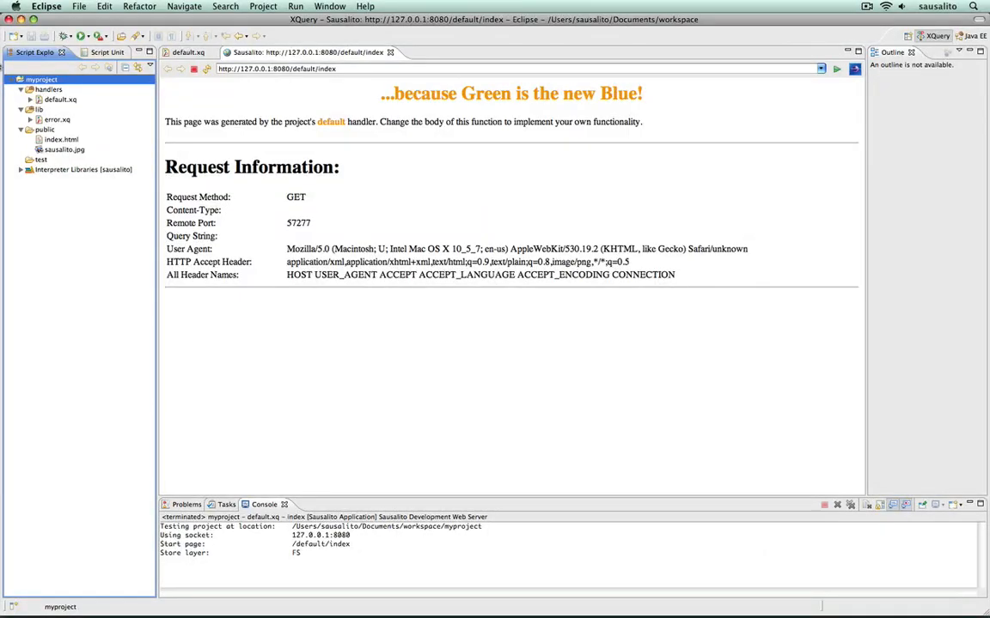
- Choose Deploy Project... from myproject's context menu in the Script Explorer
right_click(41, 79)
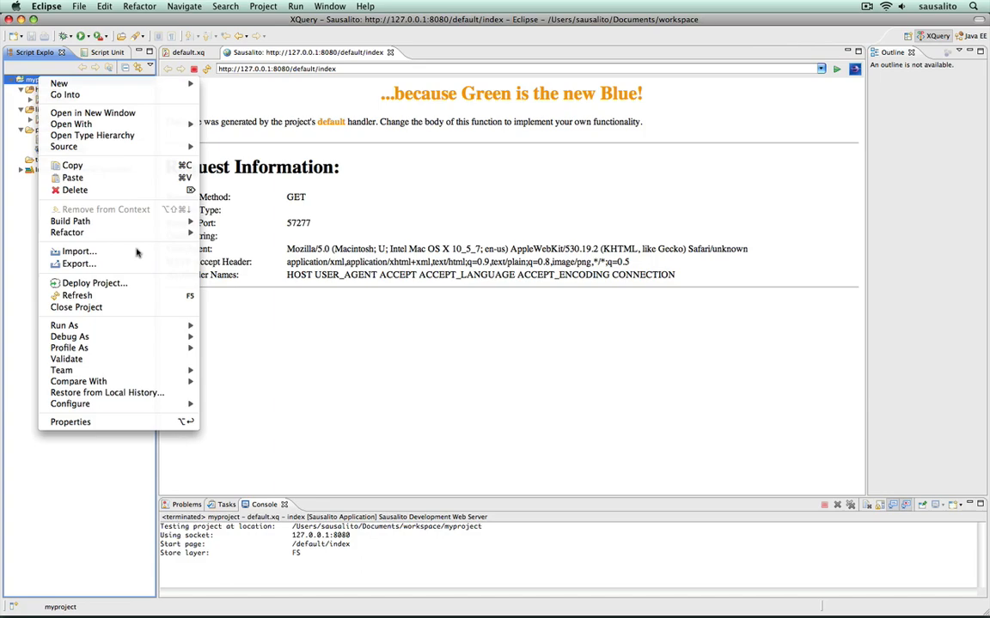
left_click(94, 282)
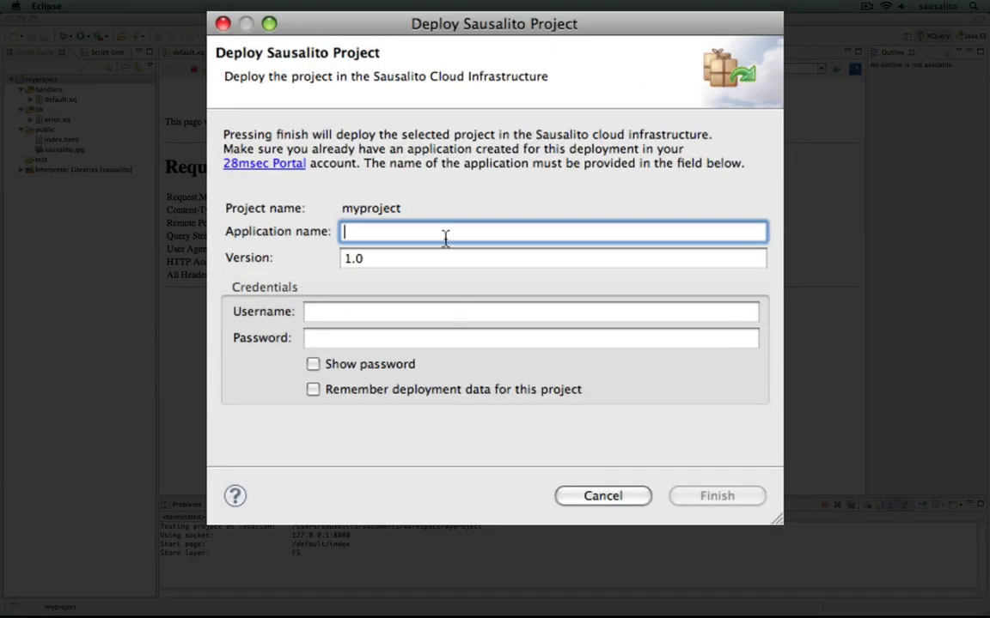
- Enter application name myproject and portal credentials, then finish the deployment at version 1.0
type("mypro")
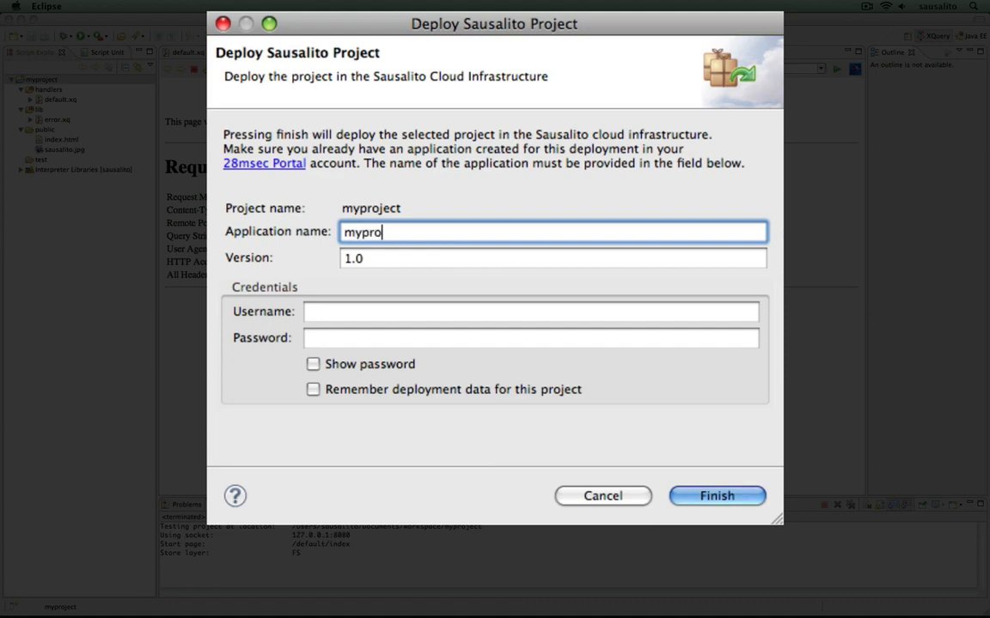
type("donald")
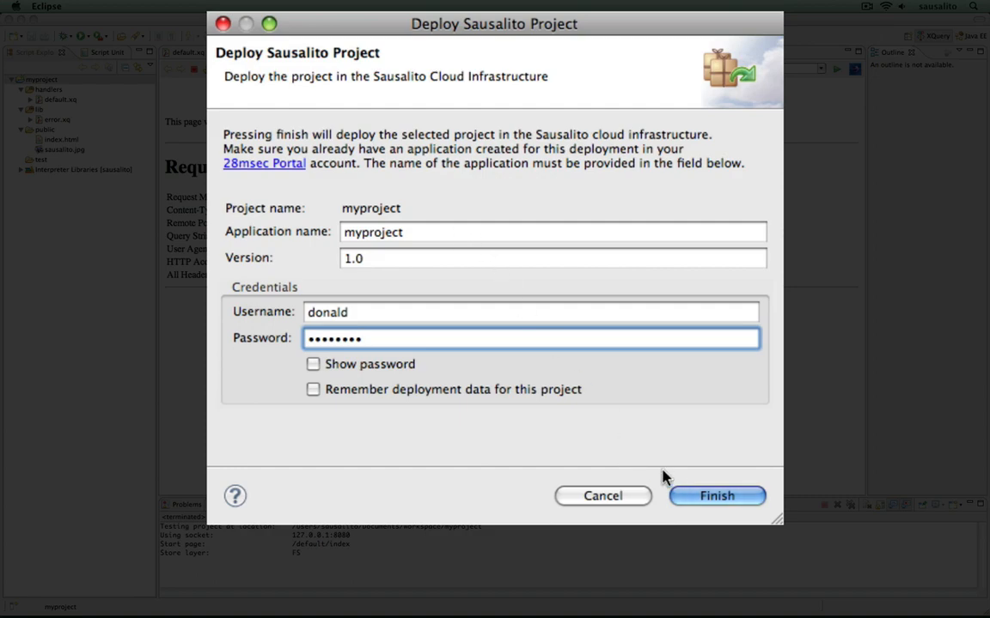
left_click(717, 495)
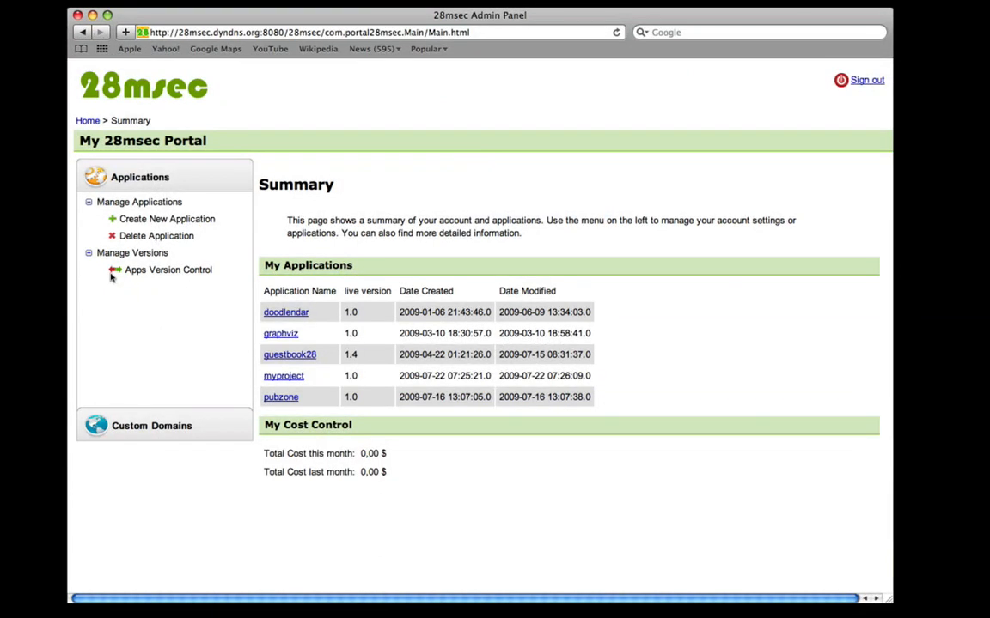
mouse_move(121, 276)
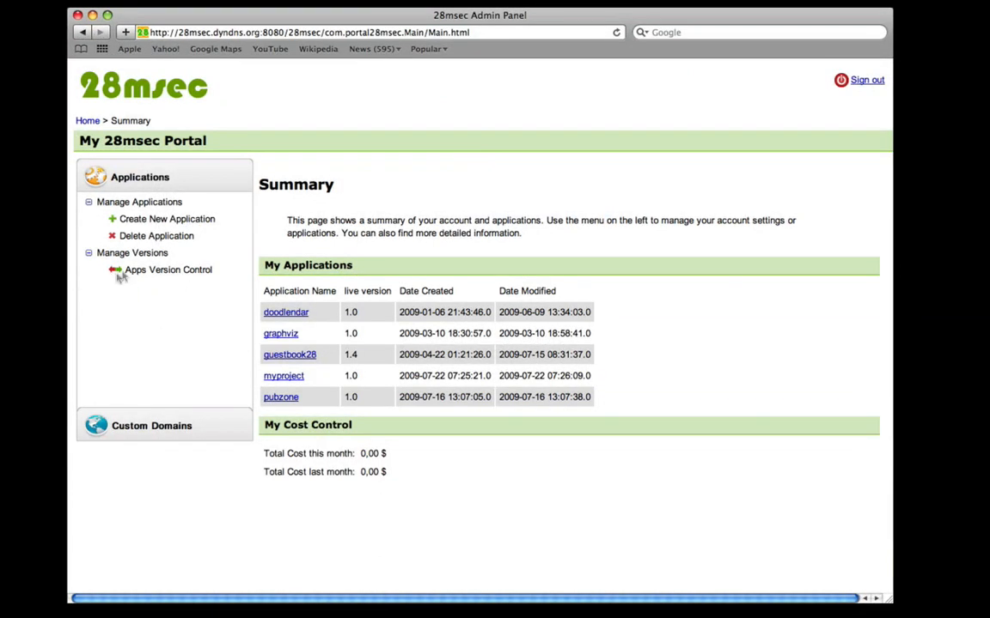
- Expand myproject under Apps Version Control to show version 1.0 marked live
left_click(168, 270)
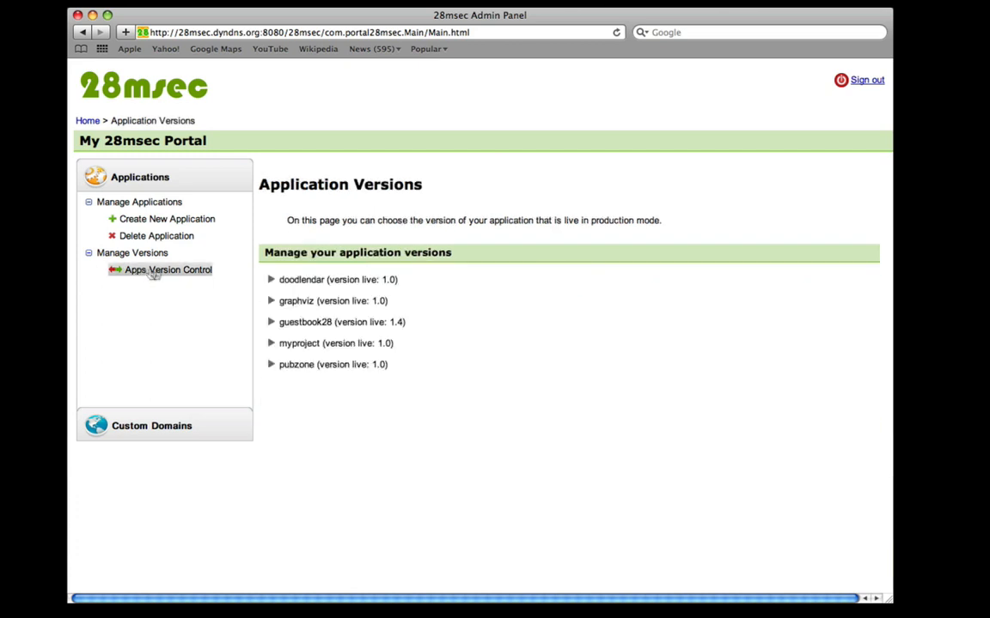
left_click(272, 343)
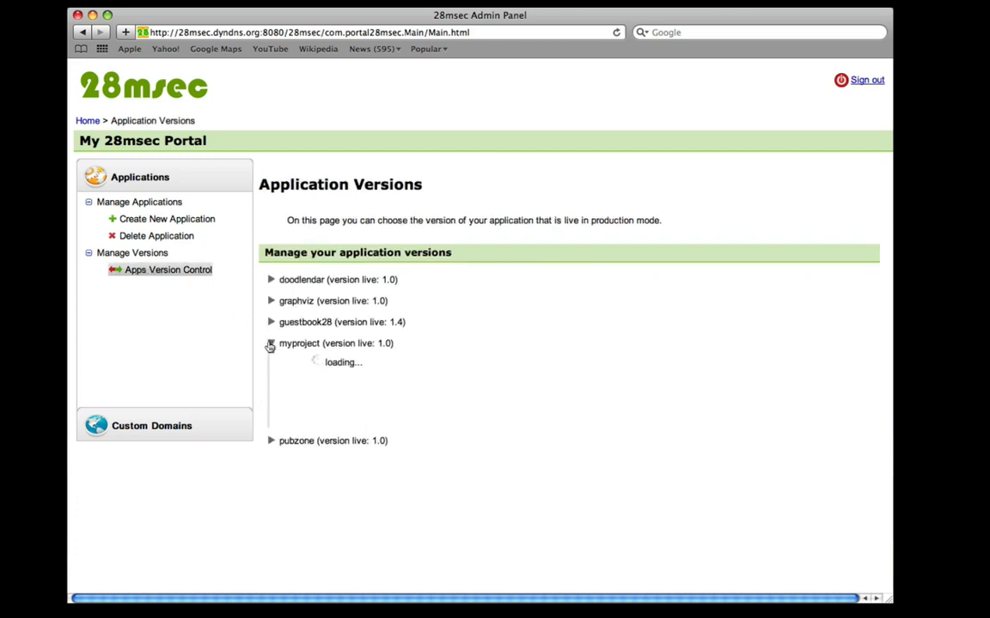
left_click(272, 344)
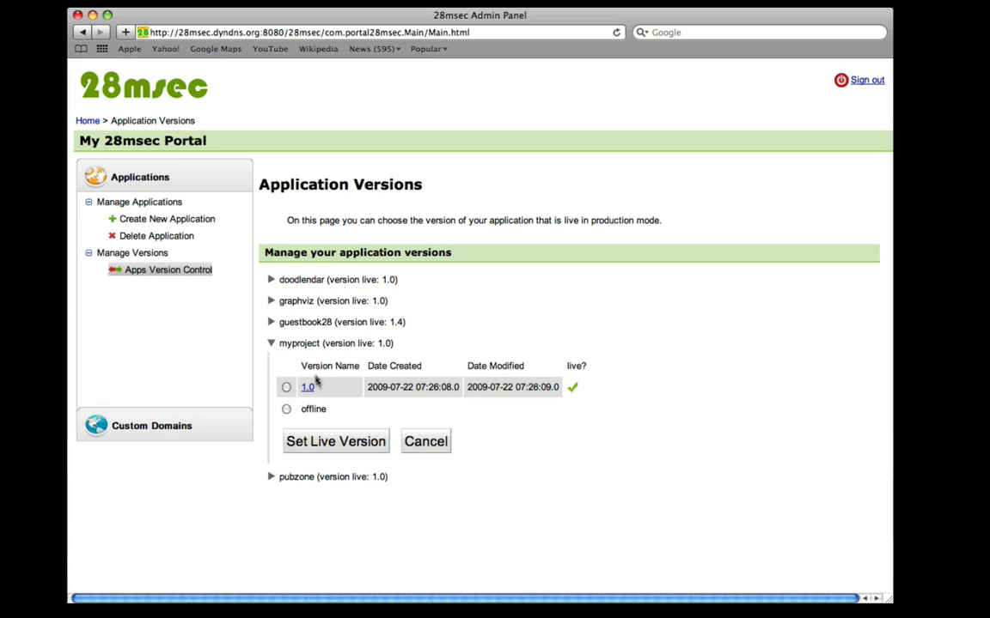